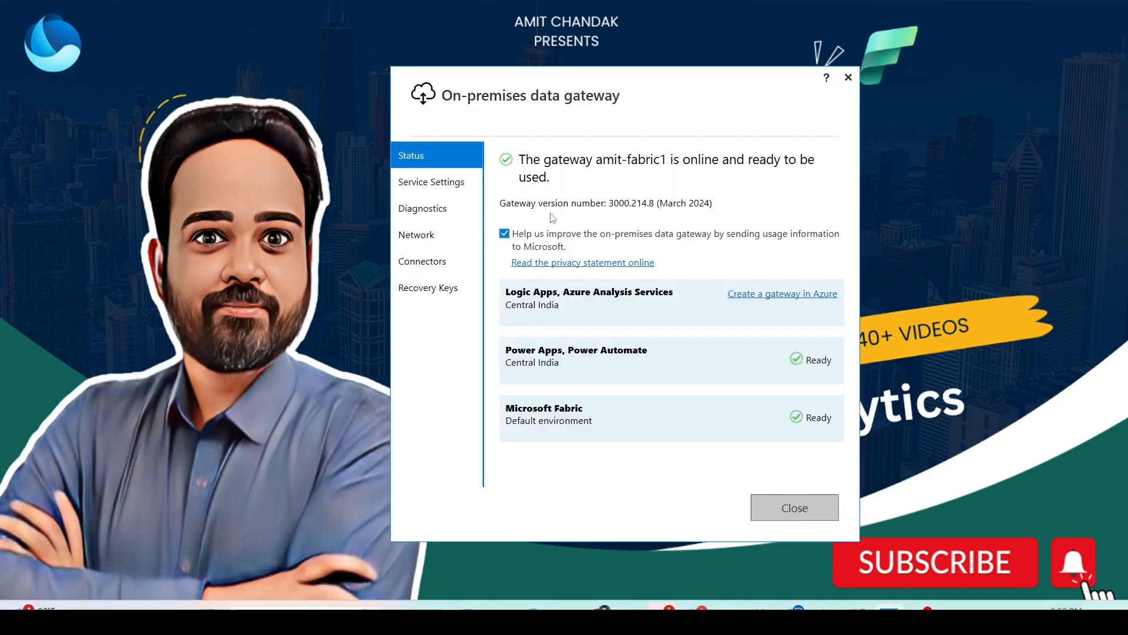
mouse_move(634, 214)
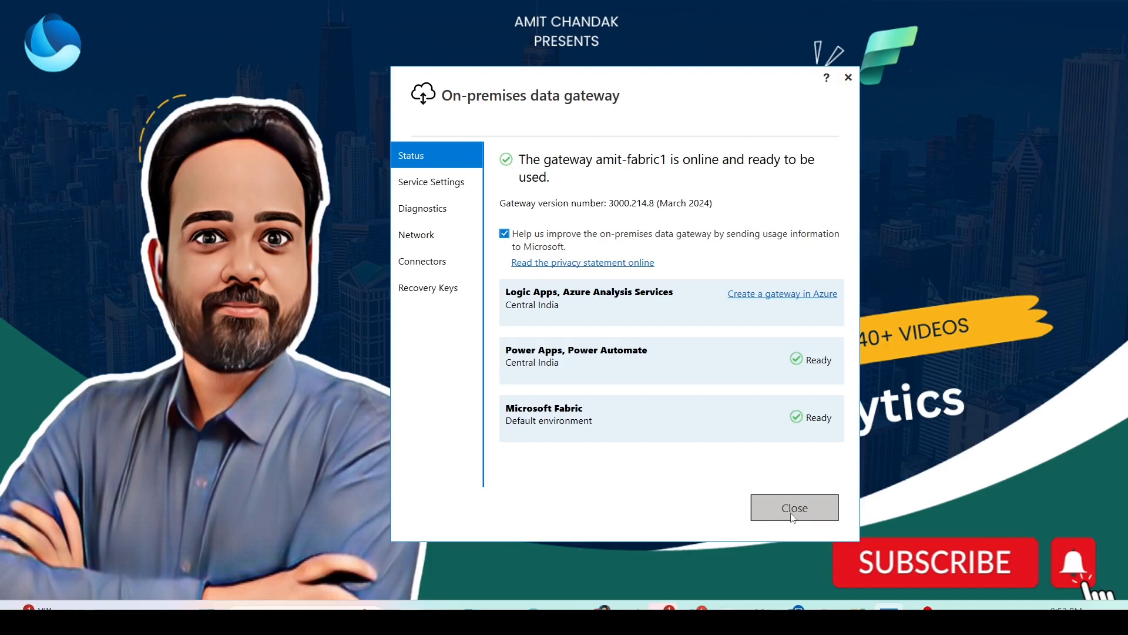
Close the gateway status window and expand the sales database tables in Object Explorer.
left_click(794, 507)
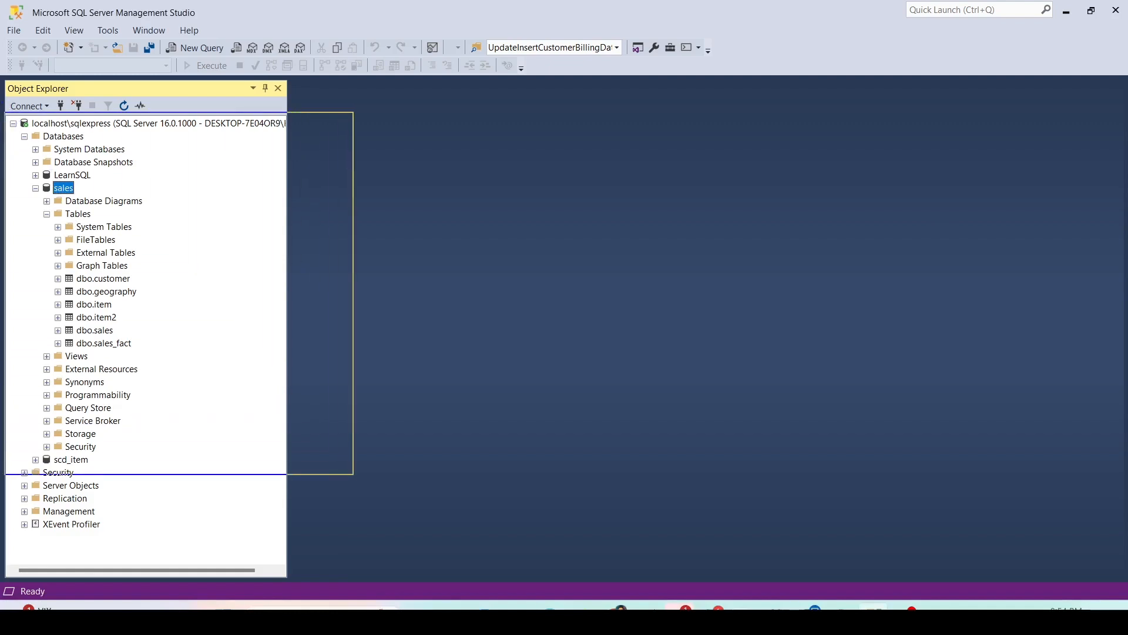
left_click(63, 188)
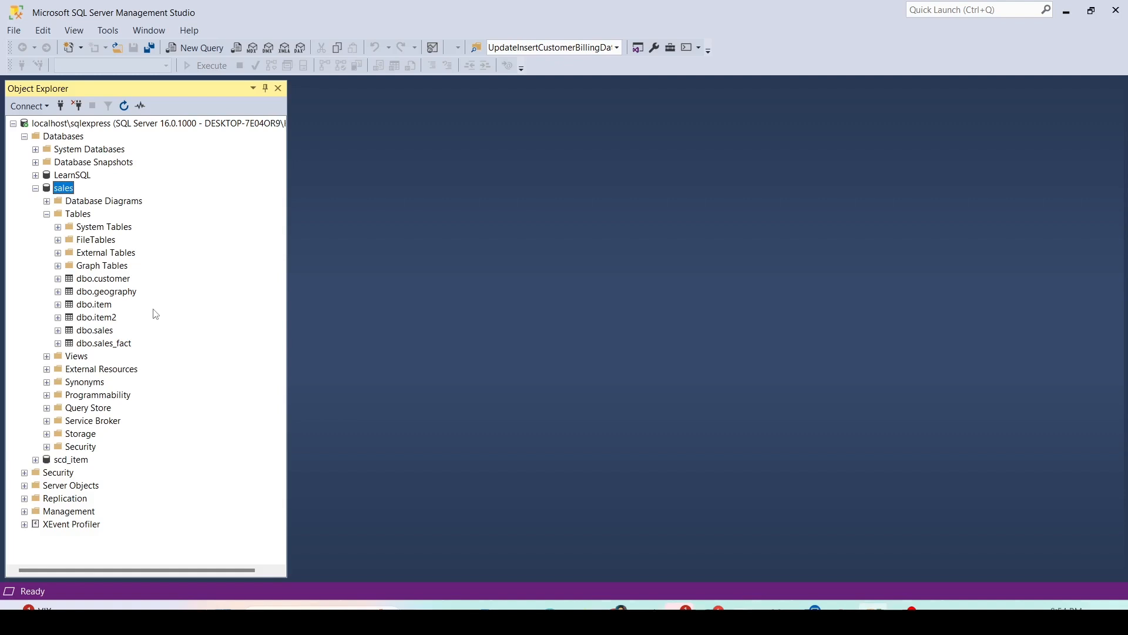
mouse_move(157, 308)
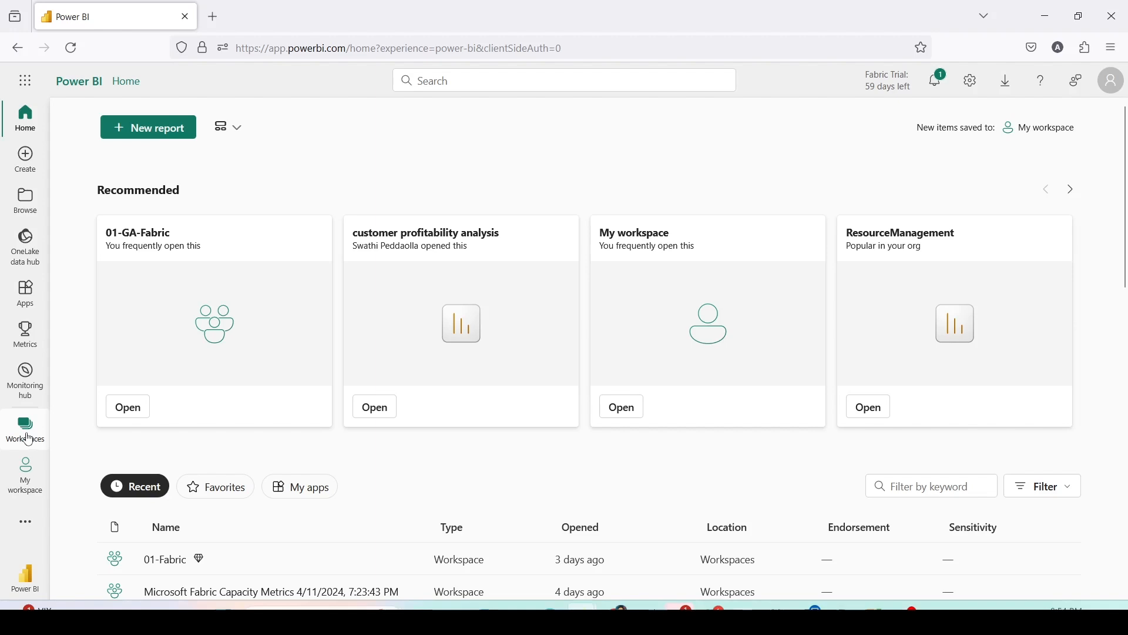
In workspace 01-GA-Fabric, add a Data pipeline from More options named OnPremiseData.
left_click(25, 427)
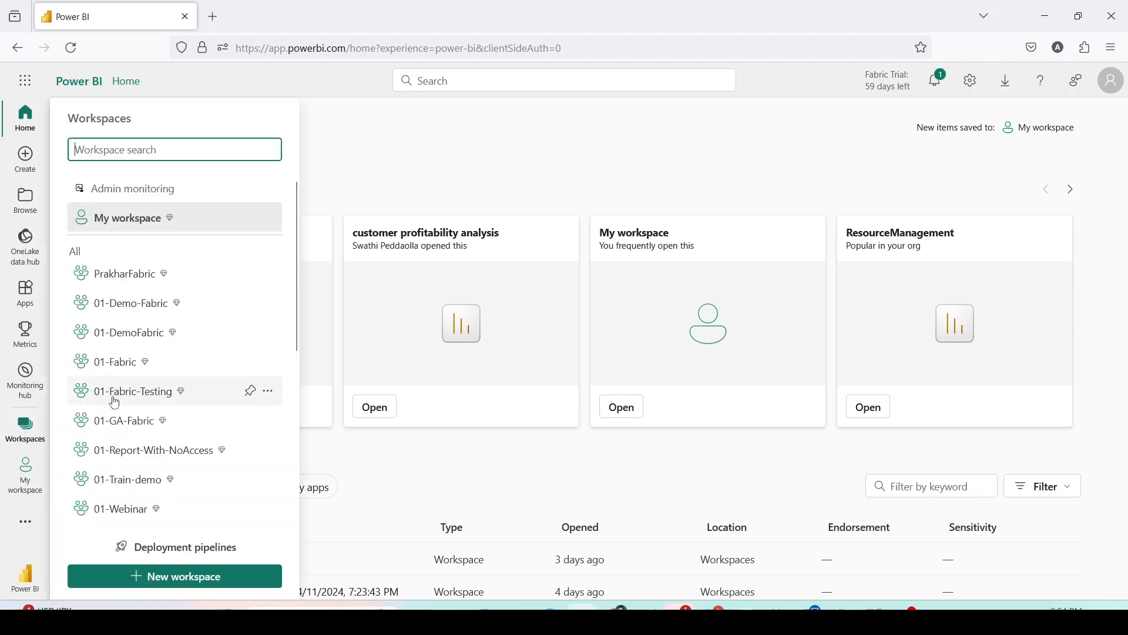
mouse_move(113, 424)
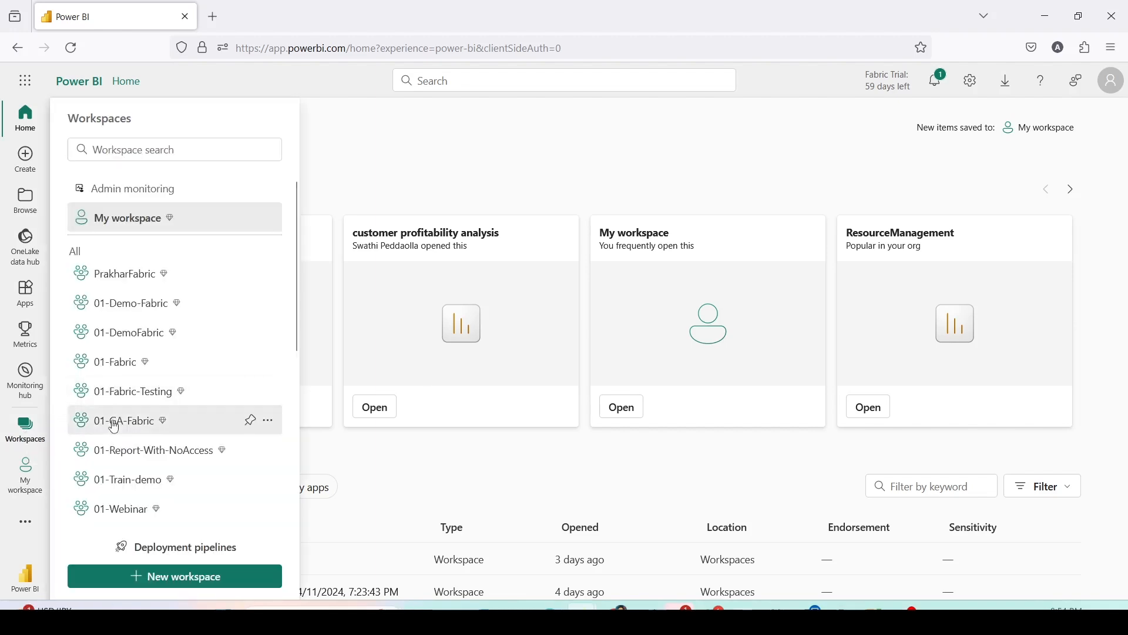
left_click(126, 420)
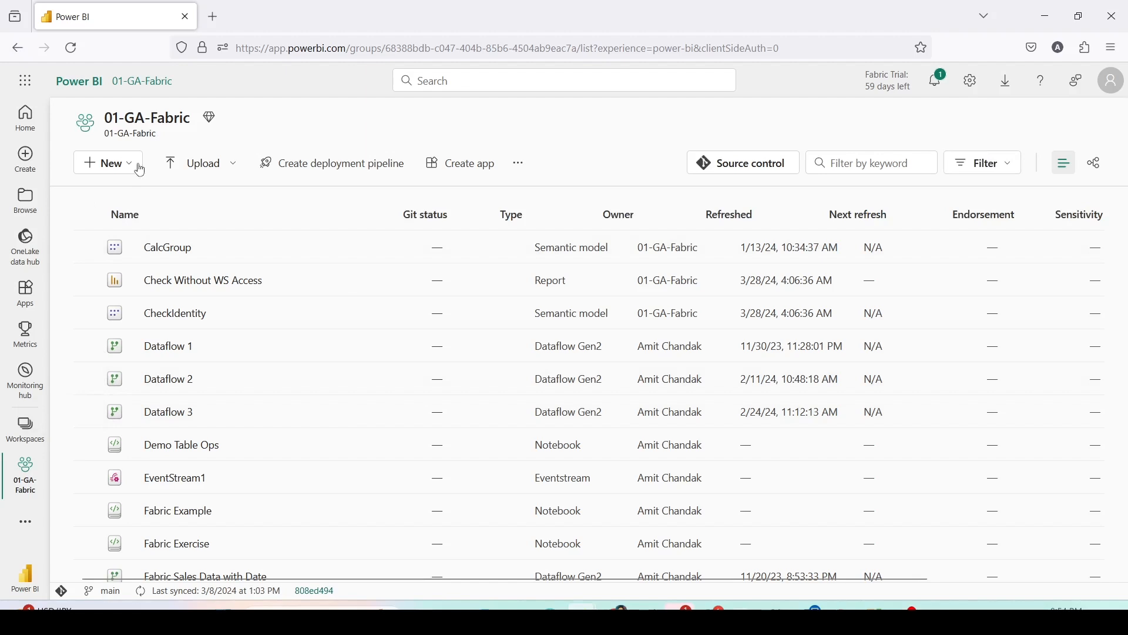
left_click(107, 162)
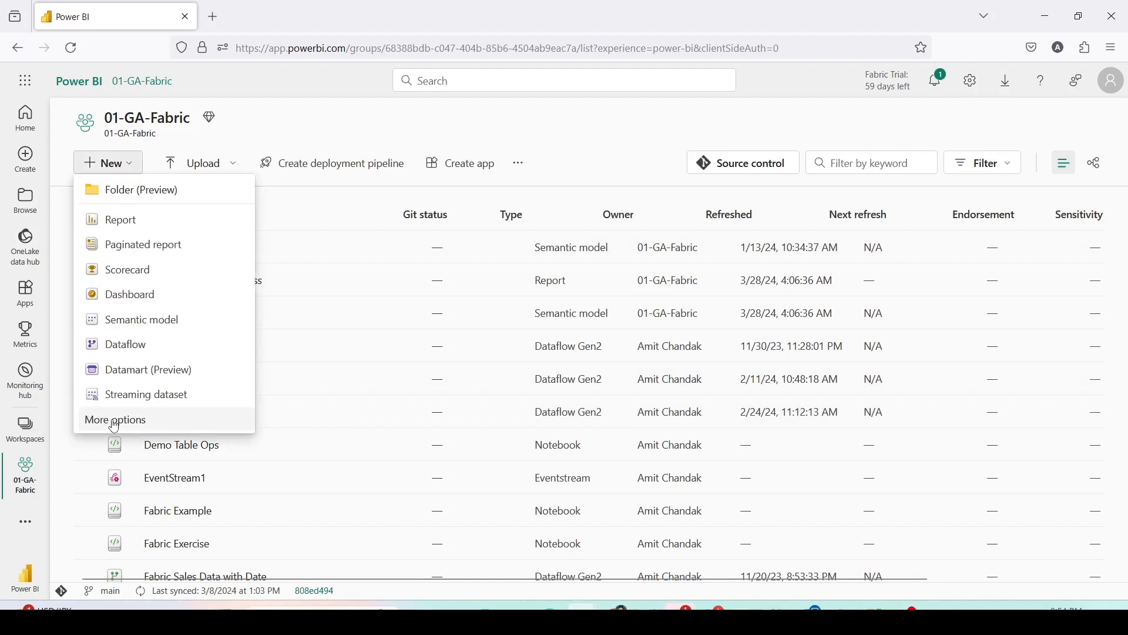
left_click(115, 419)
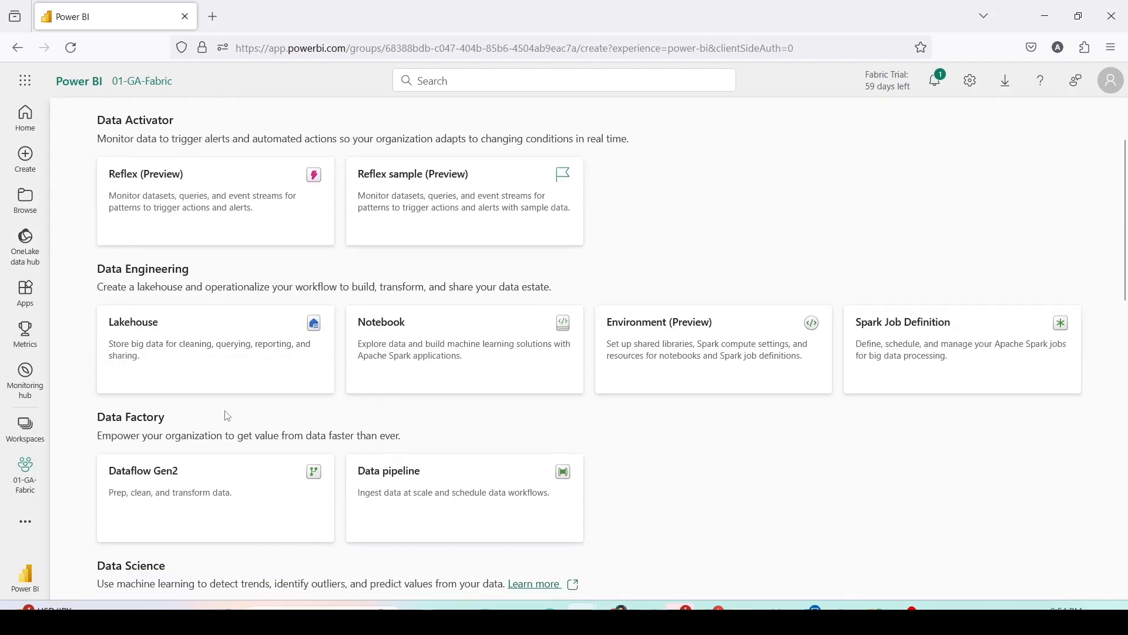
scroll("down", 3)
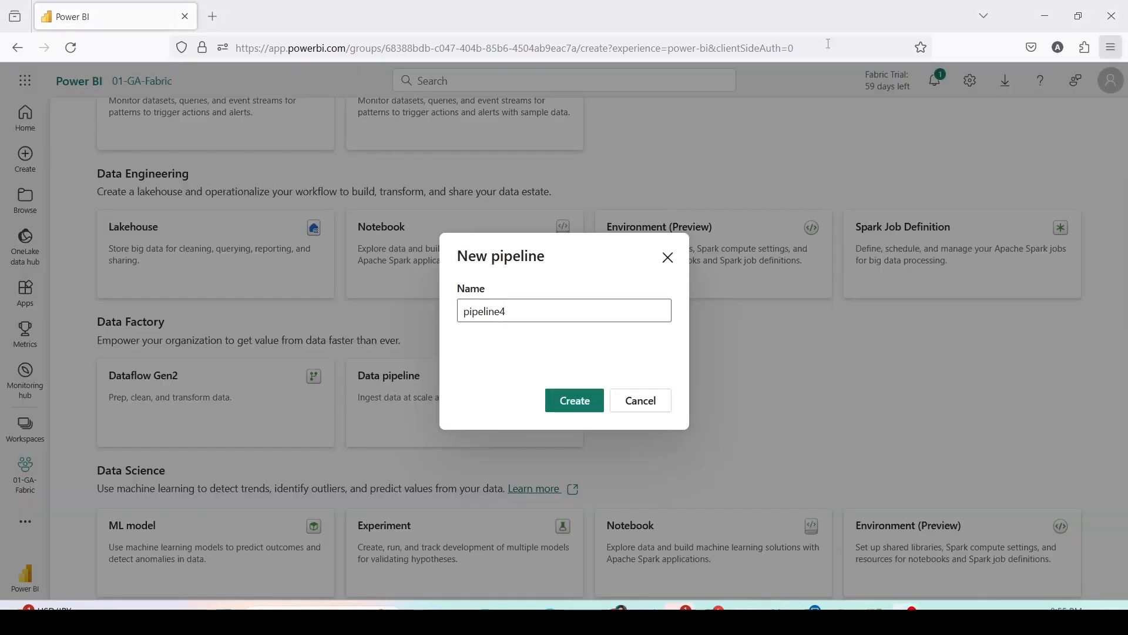
type("On")
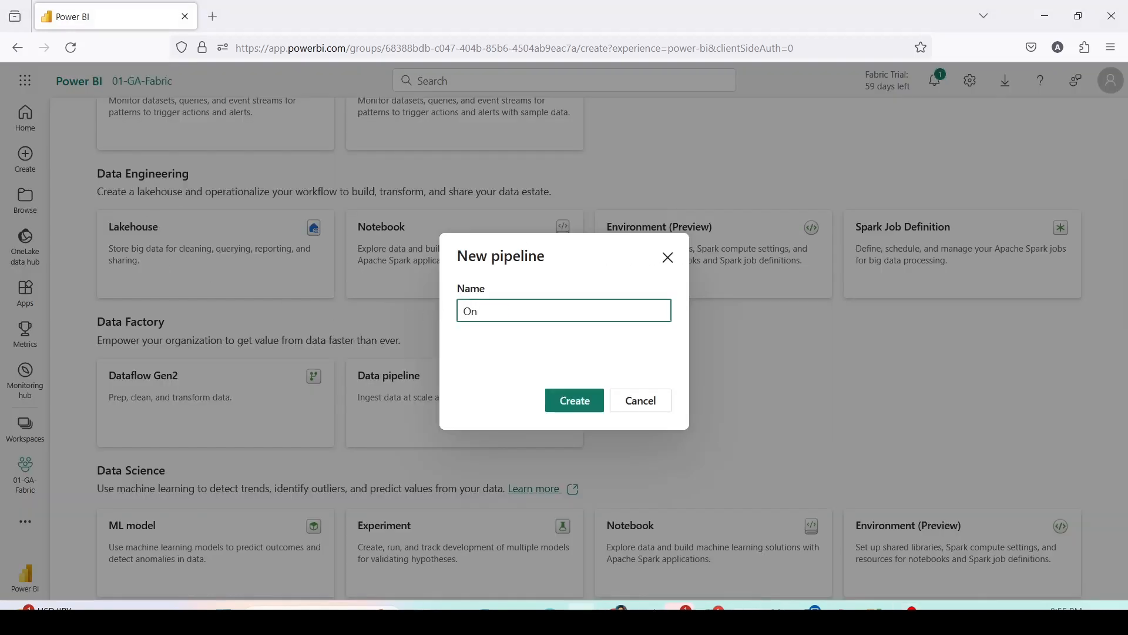
type("PremiseData")
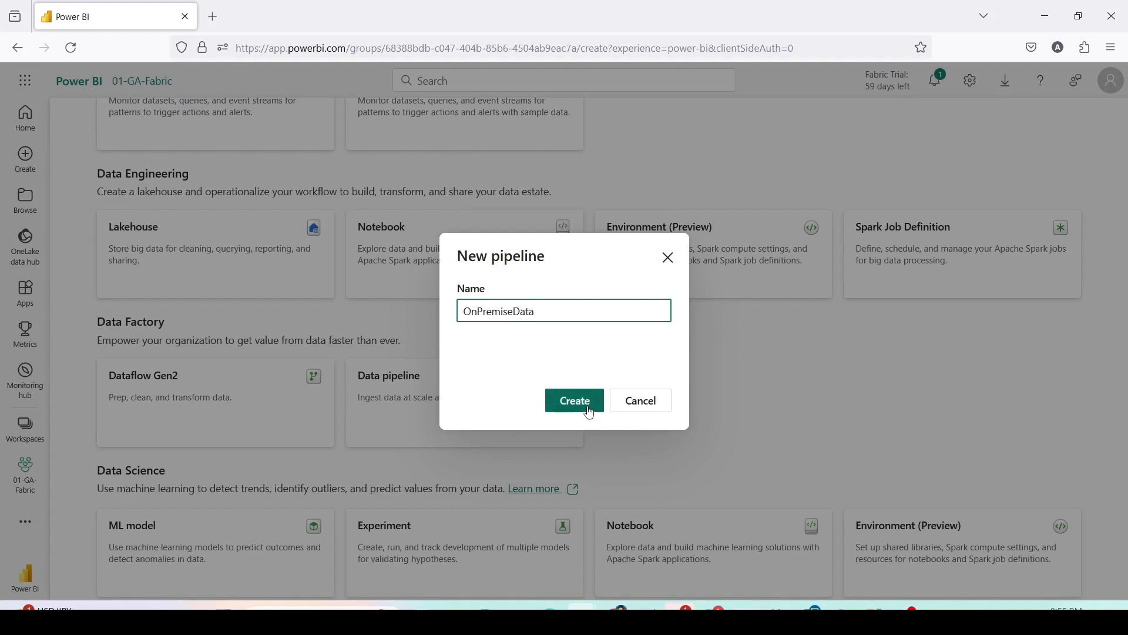
left_click(574, 400)
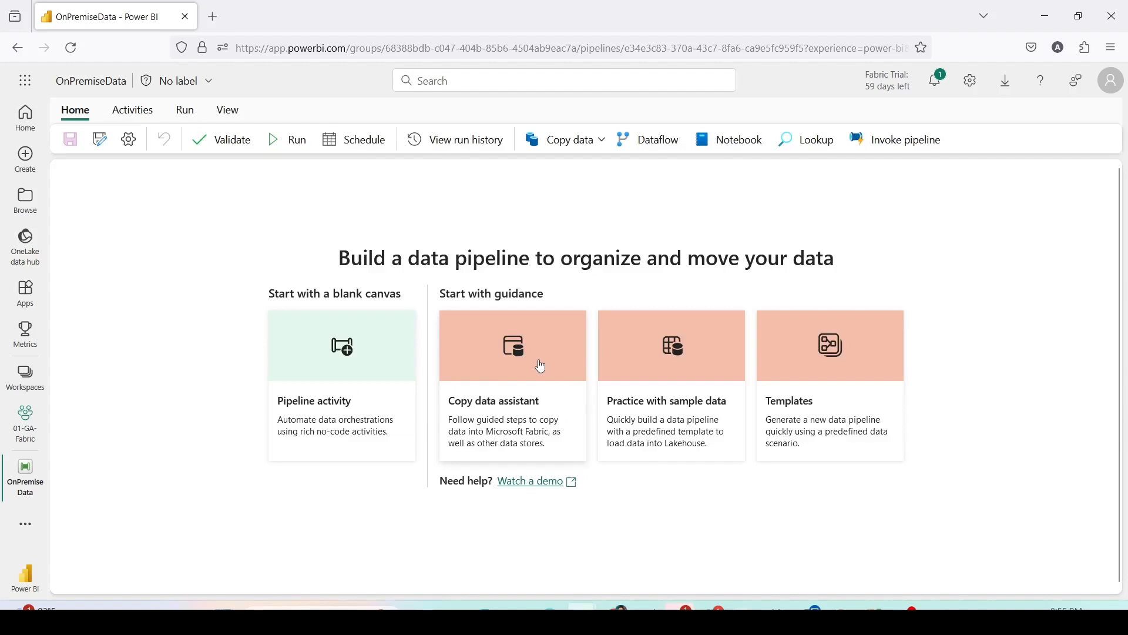
mouse_move(493, 347)
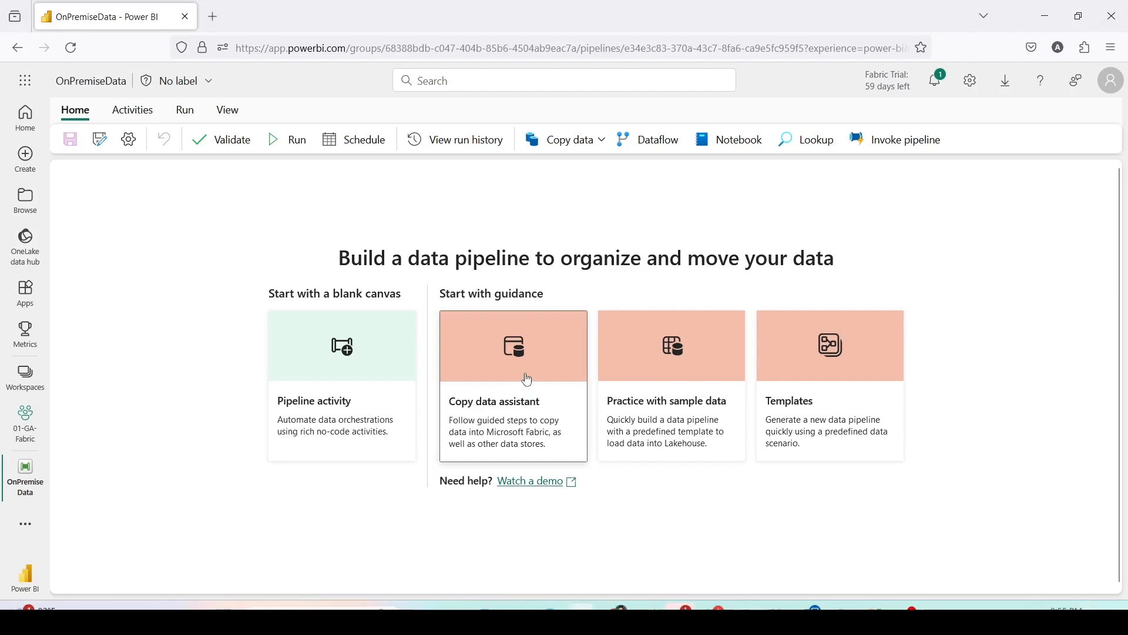
Launch the Copy data assistant and choose SQL server as the source.
left_click(513, 346)
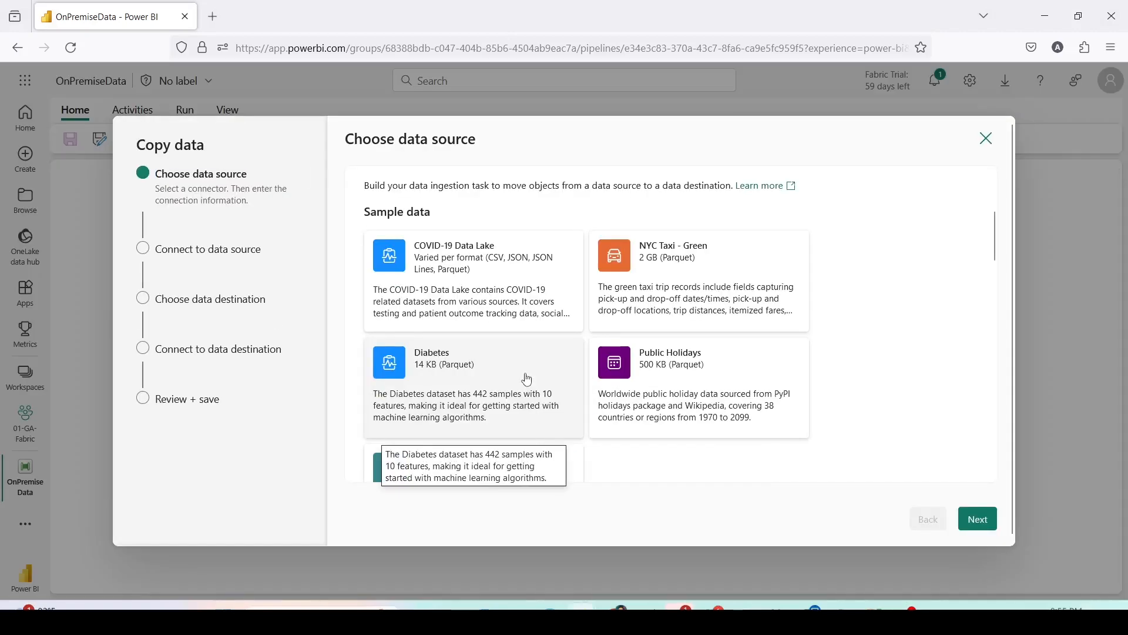
scroll("down", 3)
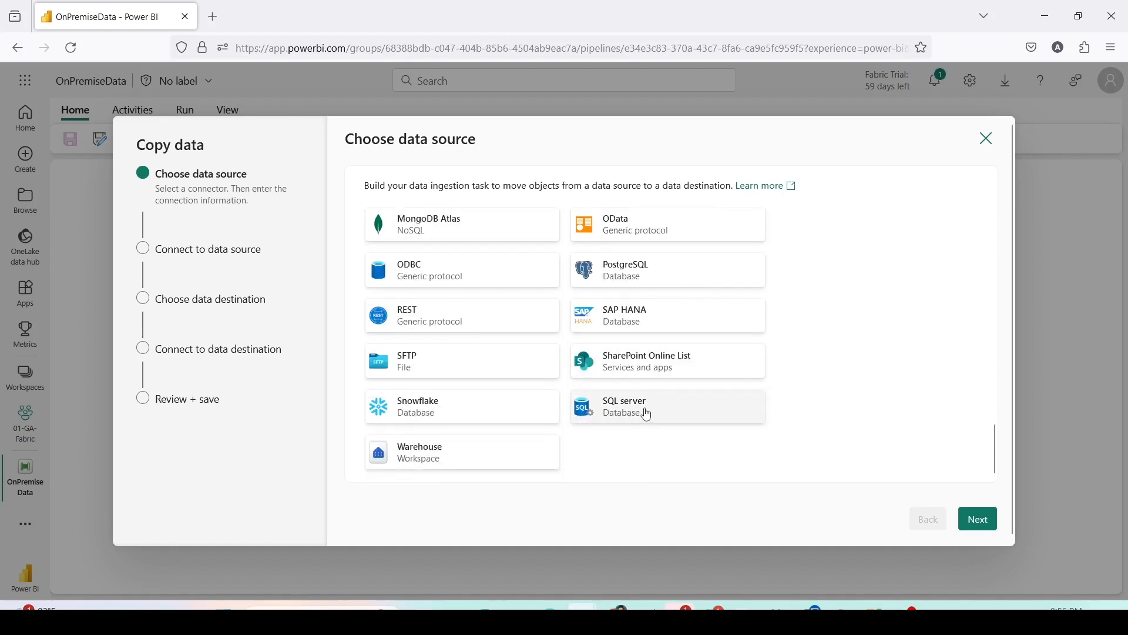
left_click(666, 406)
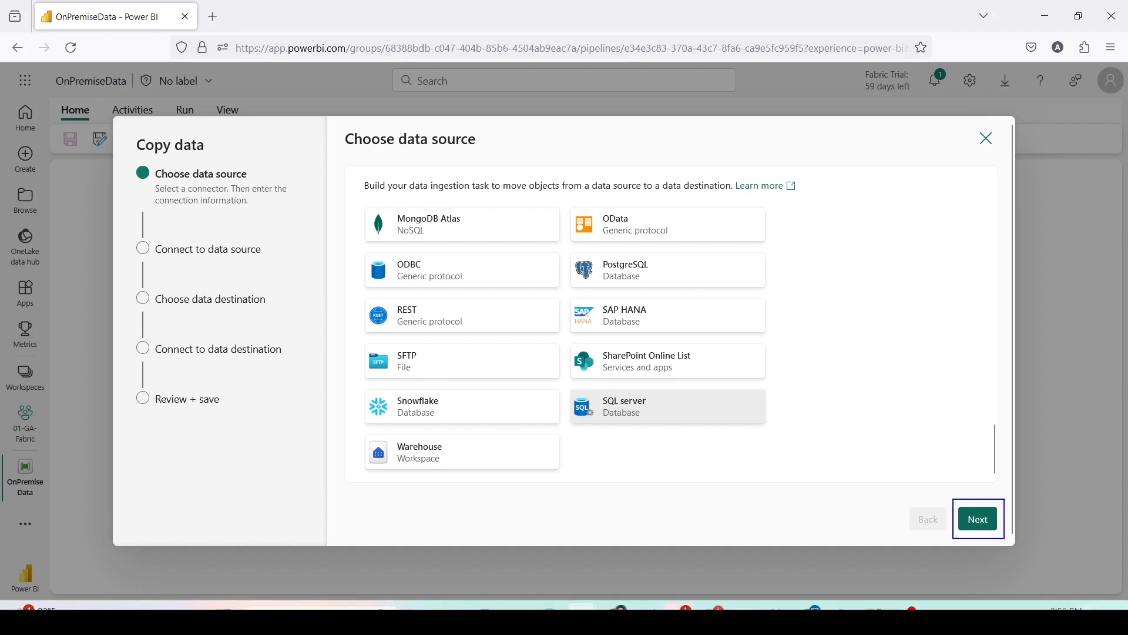
left_click(977, 518)
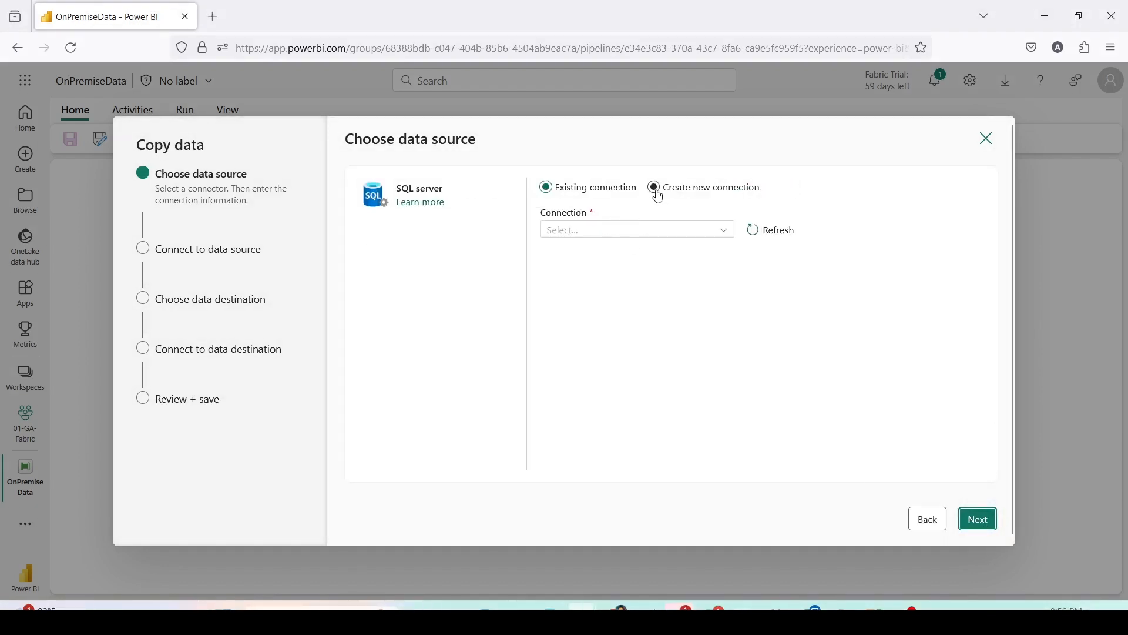
Enter server localhost\sqlexpress and database sales, choosing to create a new connection.
left_click(654, 187)
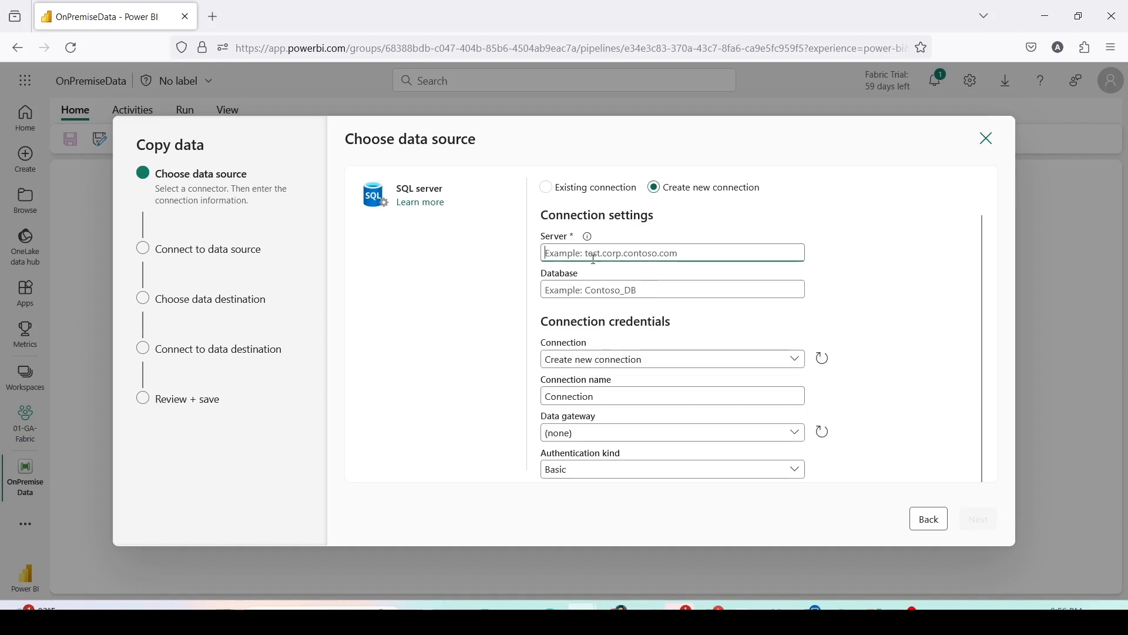
type("localhost\\sqlexpress")
left_click(673, 289)
type("sales")
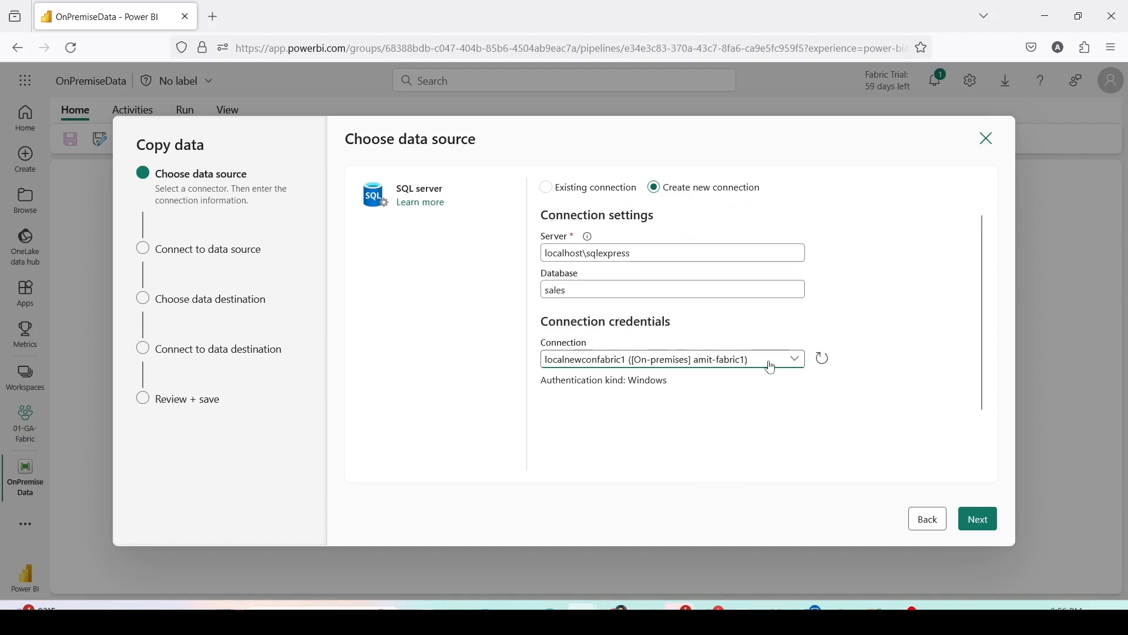
left_click(791, 359)
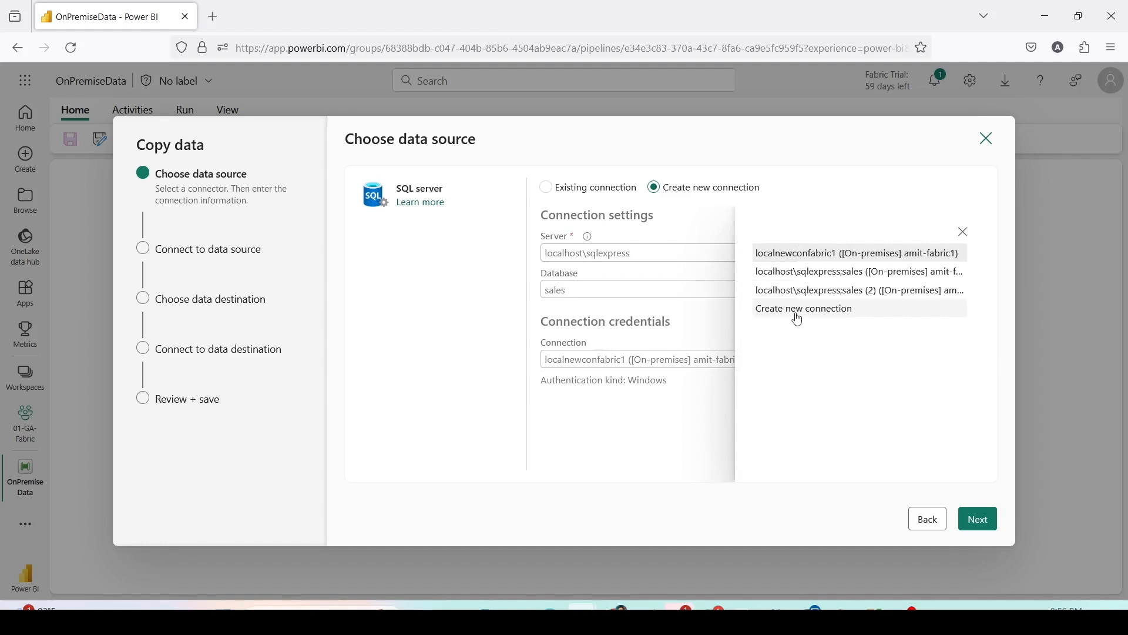
left_click(803, 308)
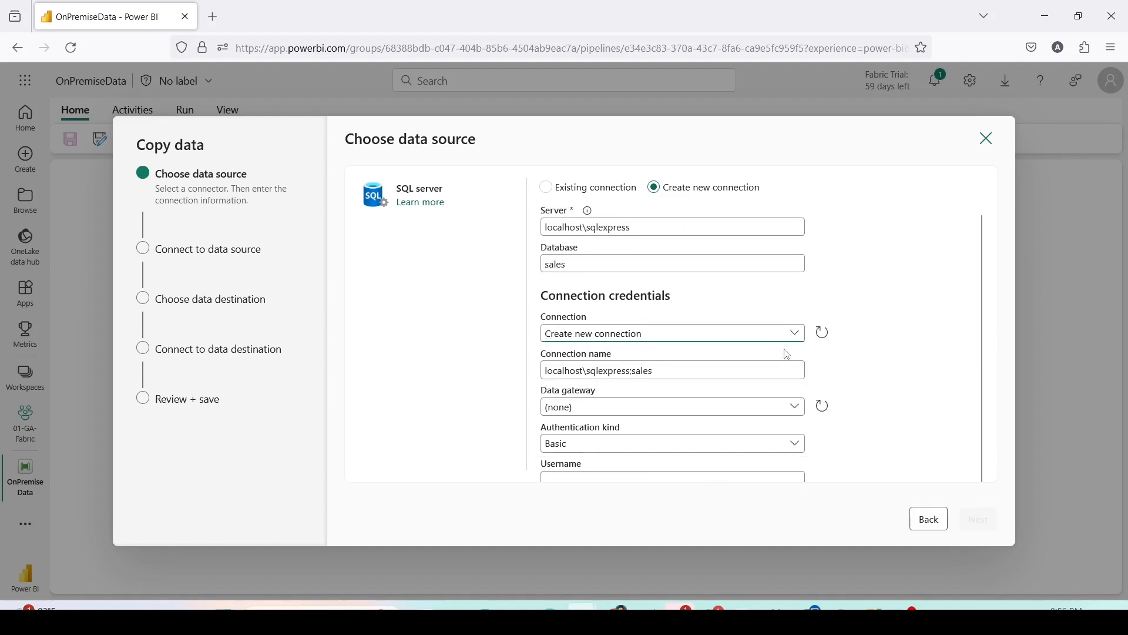
Use the amit-fabric1 gateway with Windows authentication and enter the credentials.
left_click(671, 406)
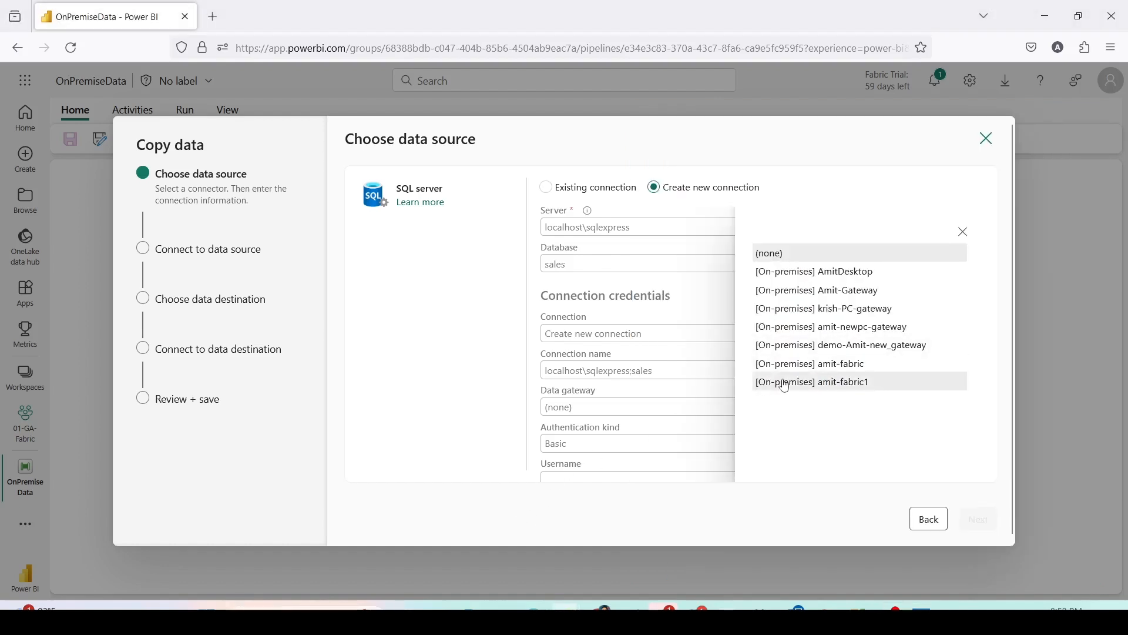
left_click(812, 382)
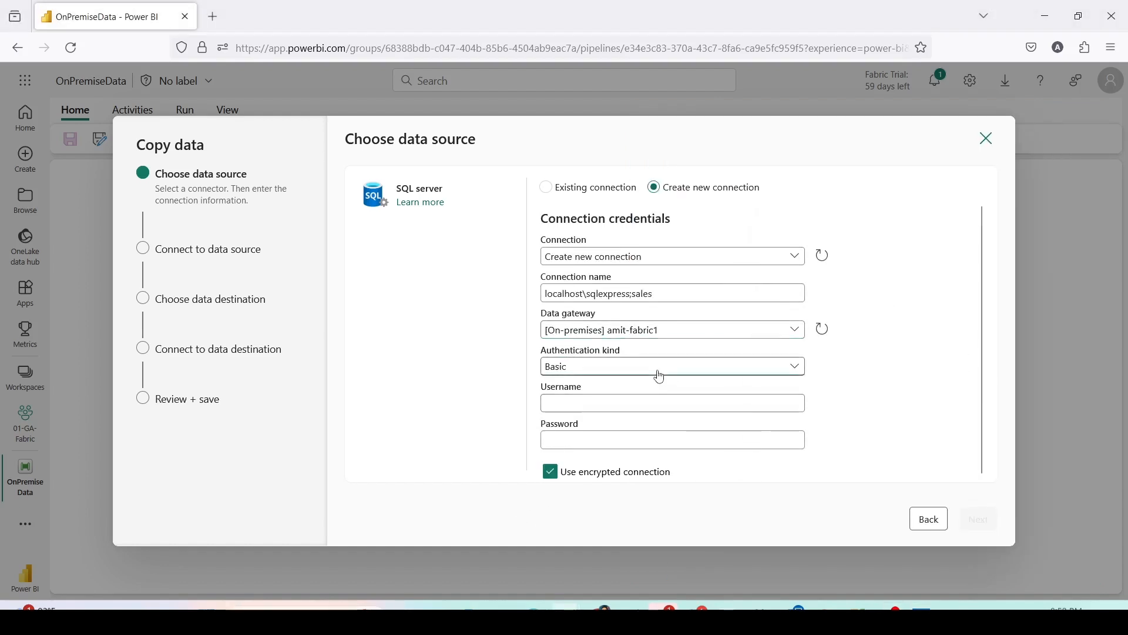
left_click(671, 366)
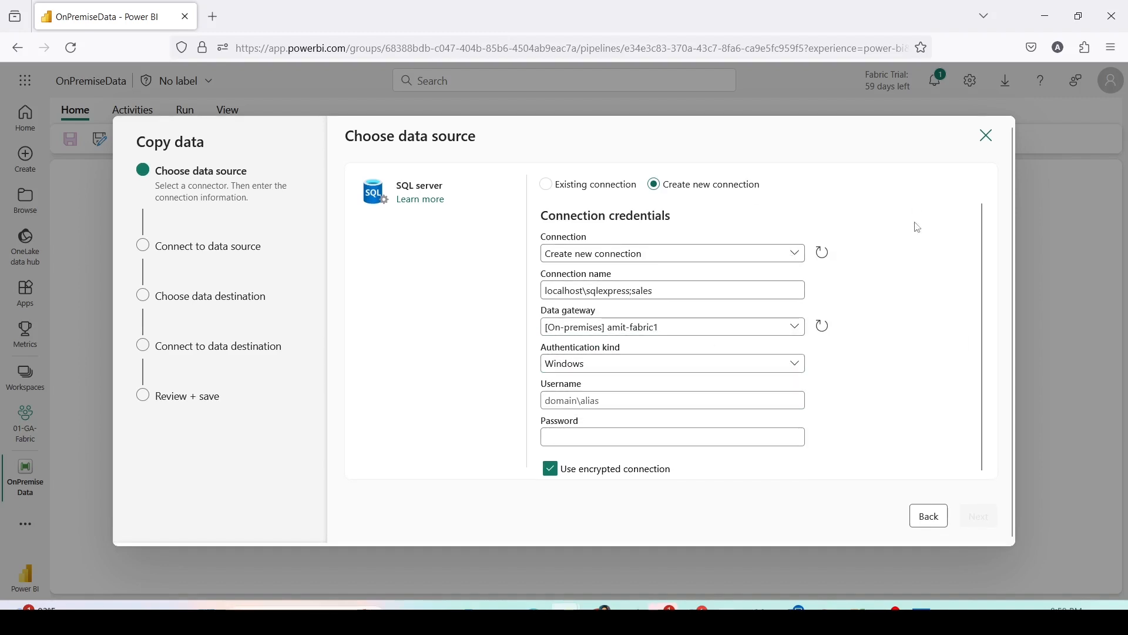
left_click(671, 400)
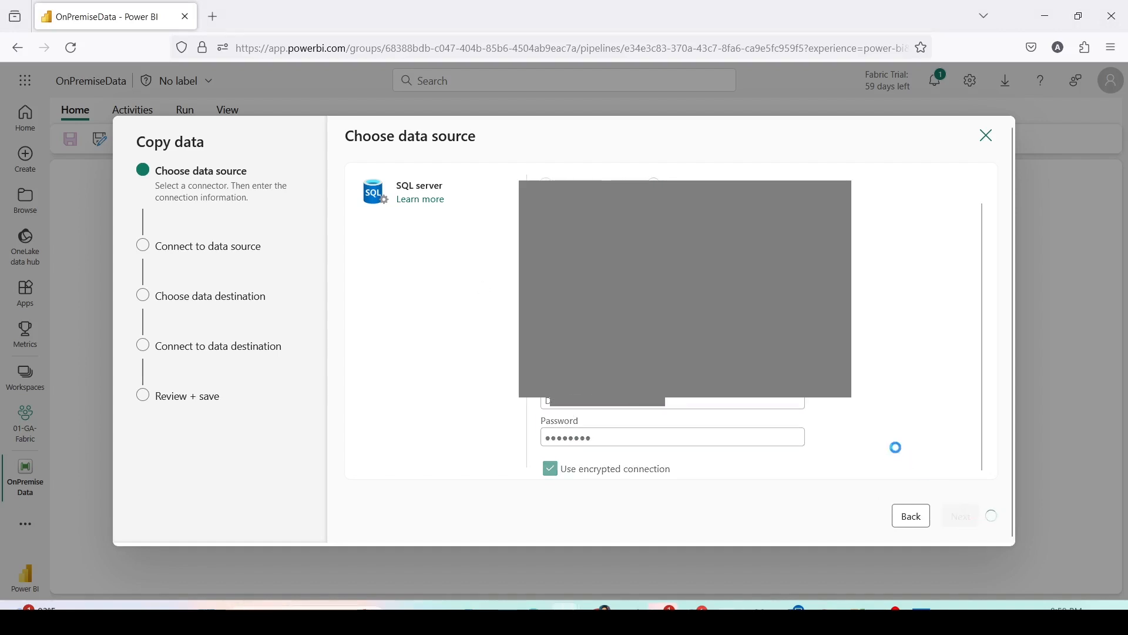
Connect to the sales database and select dbo.sales as the source table.
left_click(959, 516)
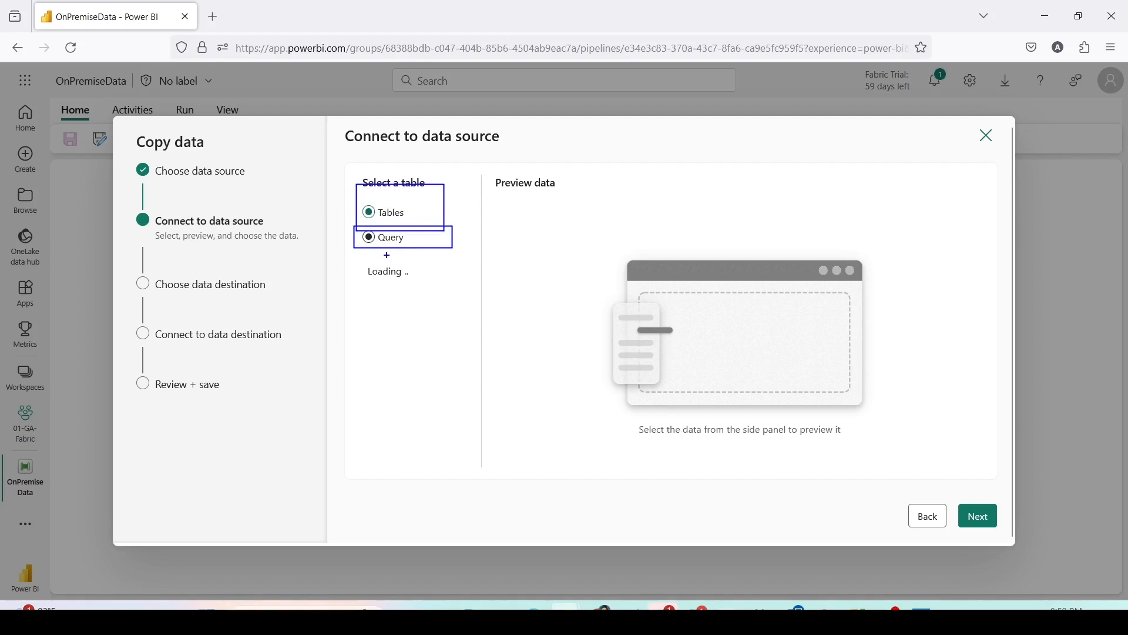
left_click(374, 428)
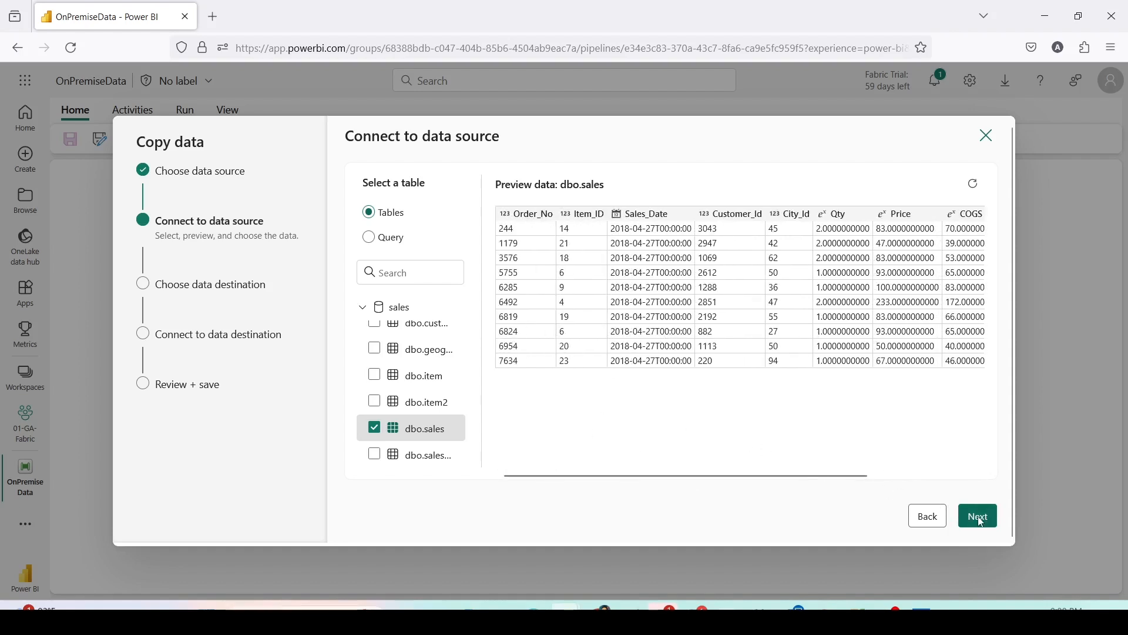
left_click(976, 515)
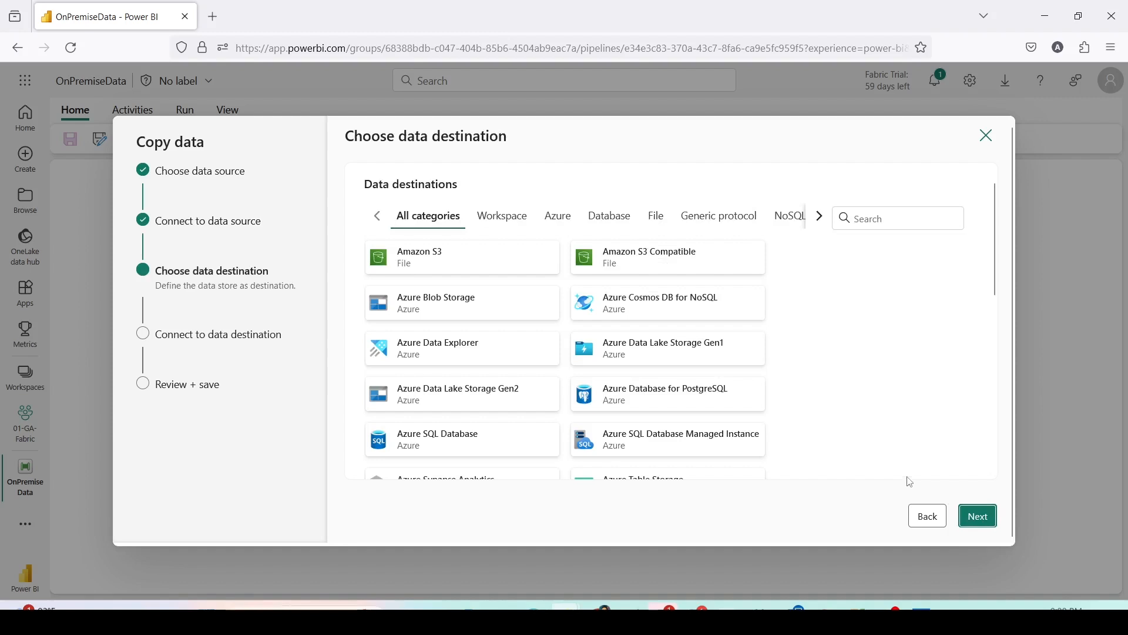
mouse_move(773, 402)
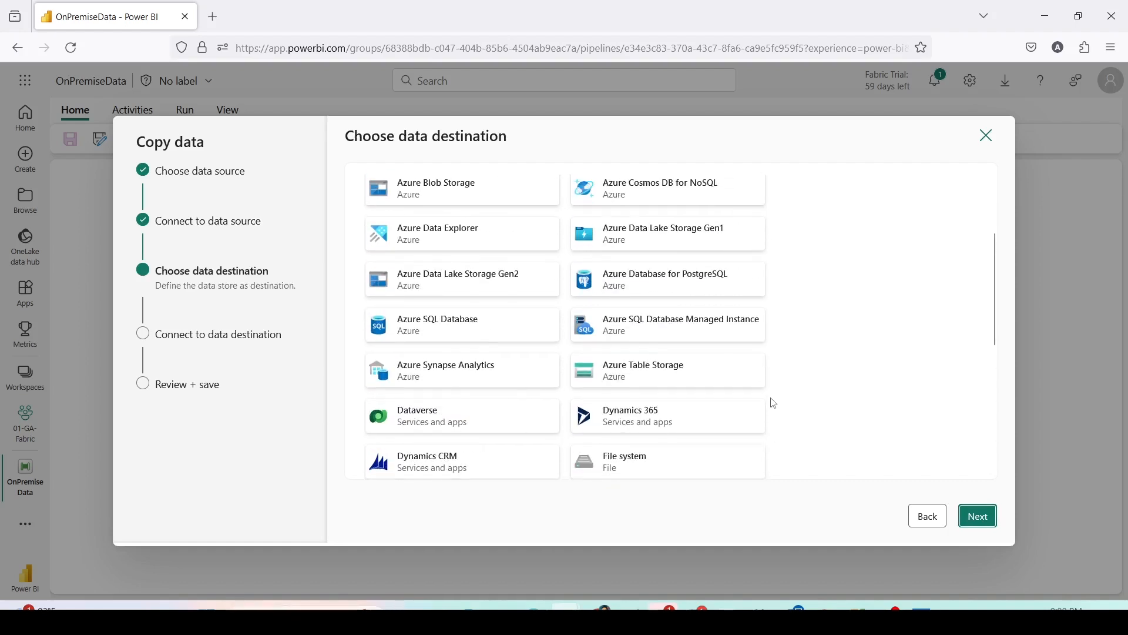
Choose the Lakehouse destination and select the Lake02 lakehouse.
scroll("down", 3)
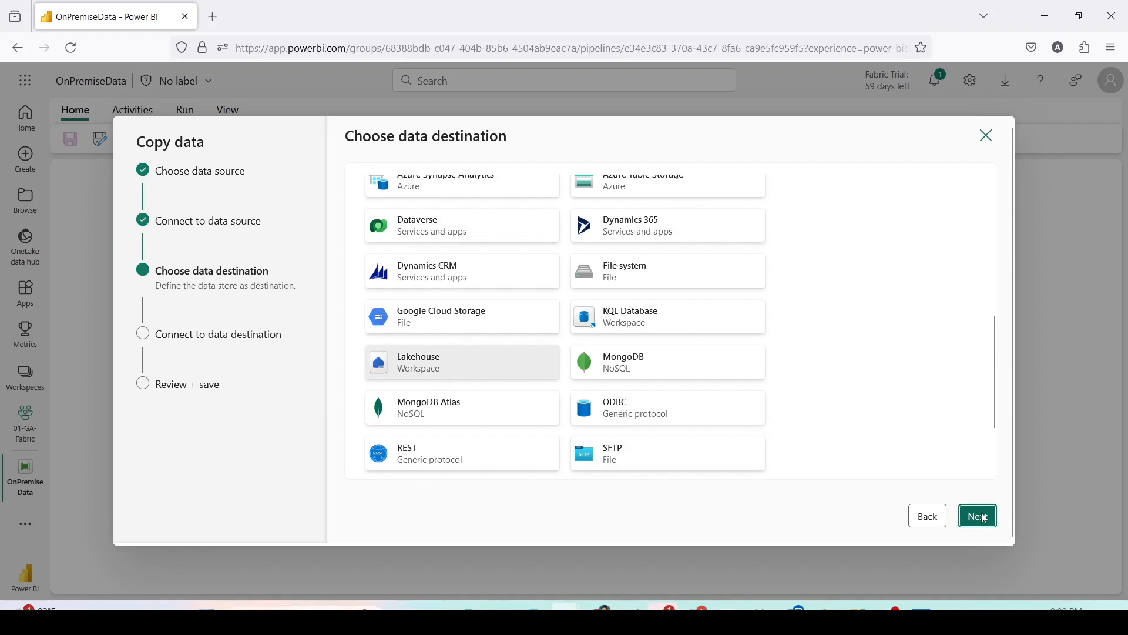
left_click(977, 516)
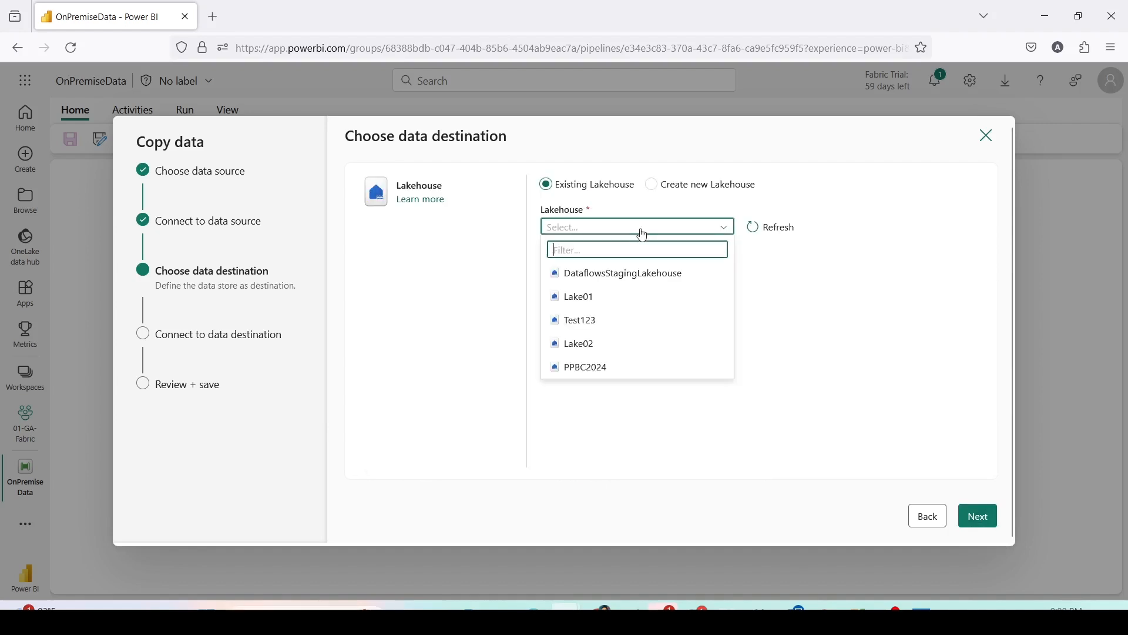
left_click(579, 344)
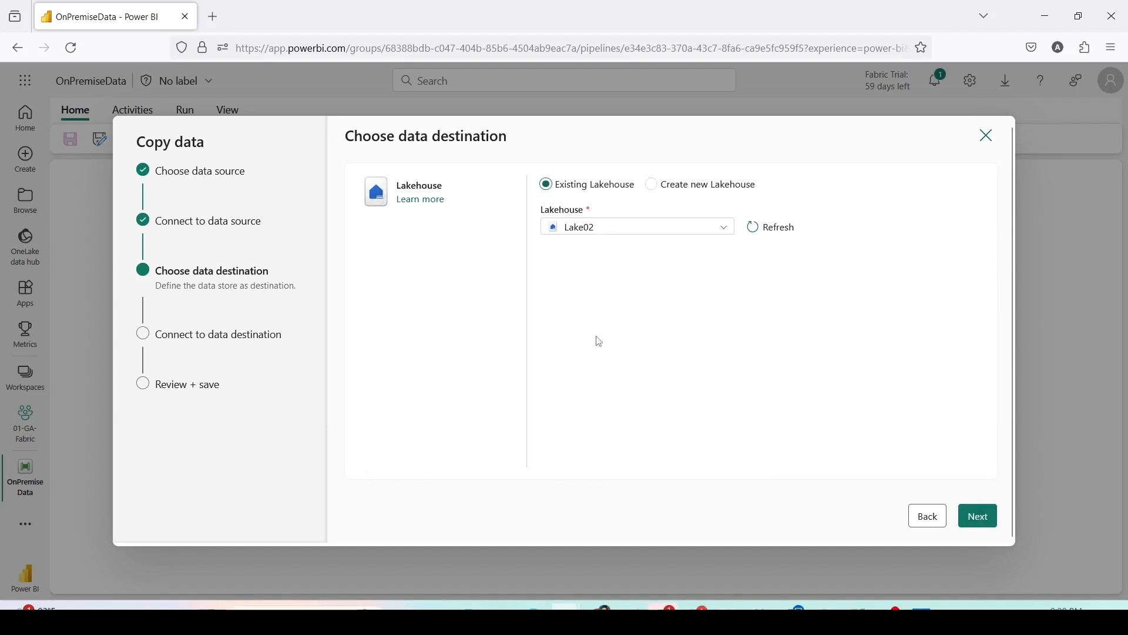
left_click(977, 515)
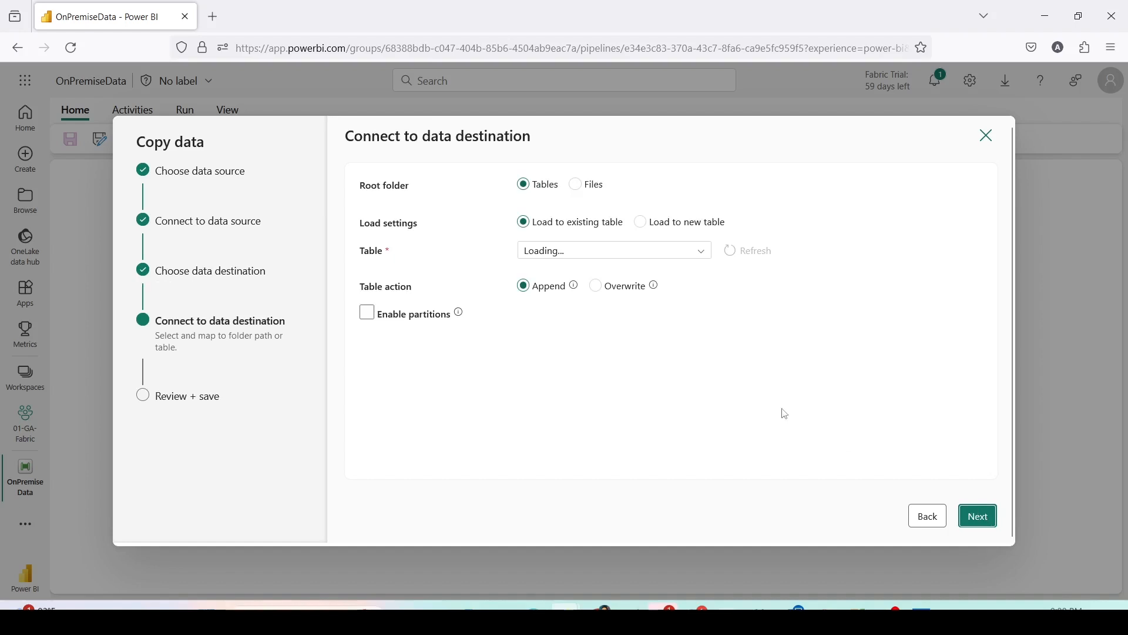
Load into a new table named onp_sales_1 with partitioning turned off.
left_click(639, 221)
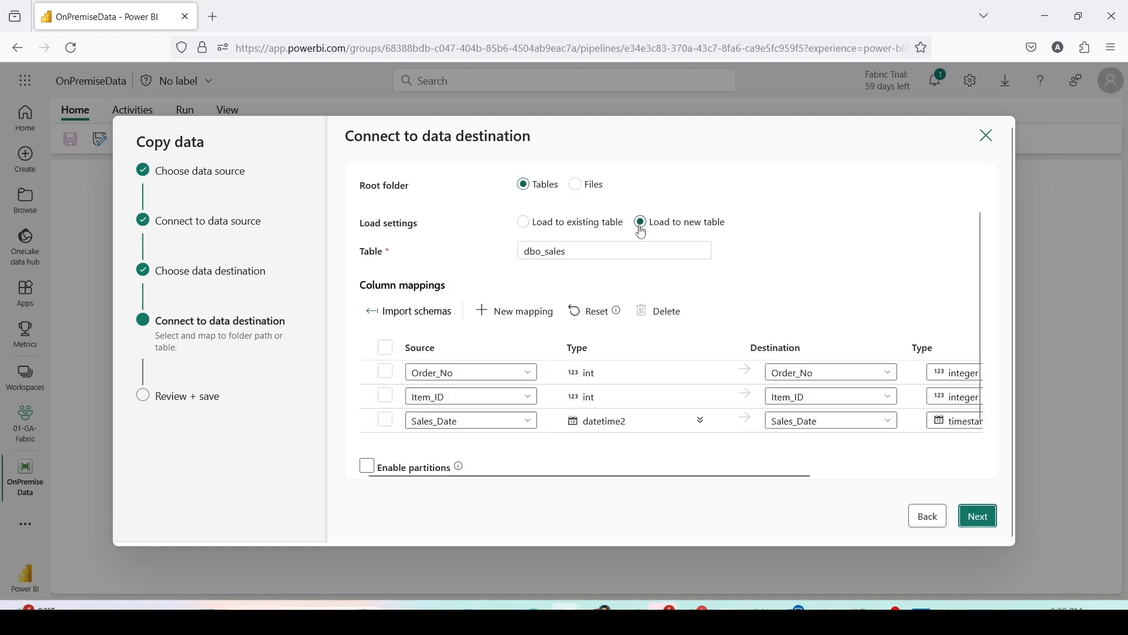
left_click(613, 251)
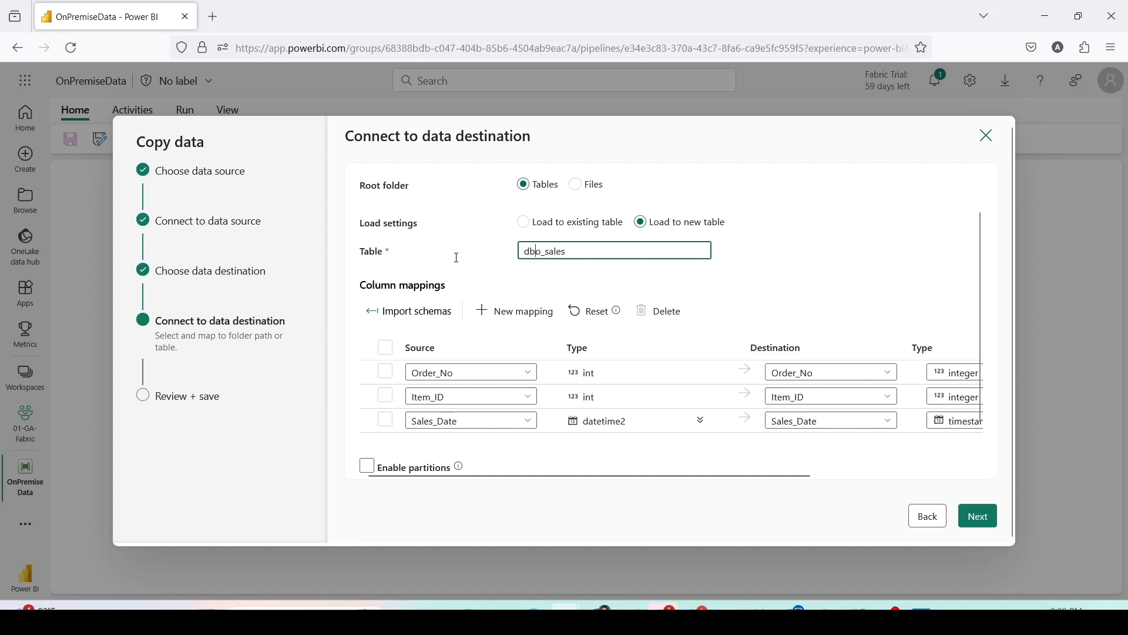
key("Backspace")
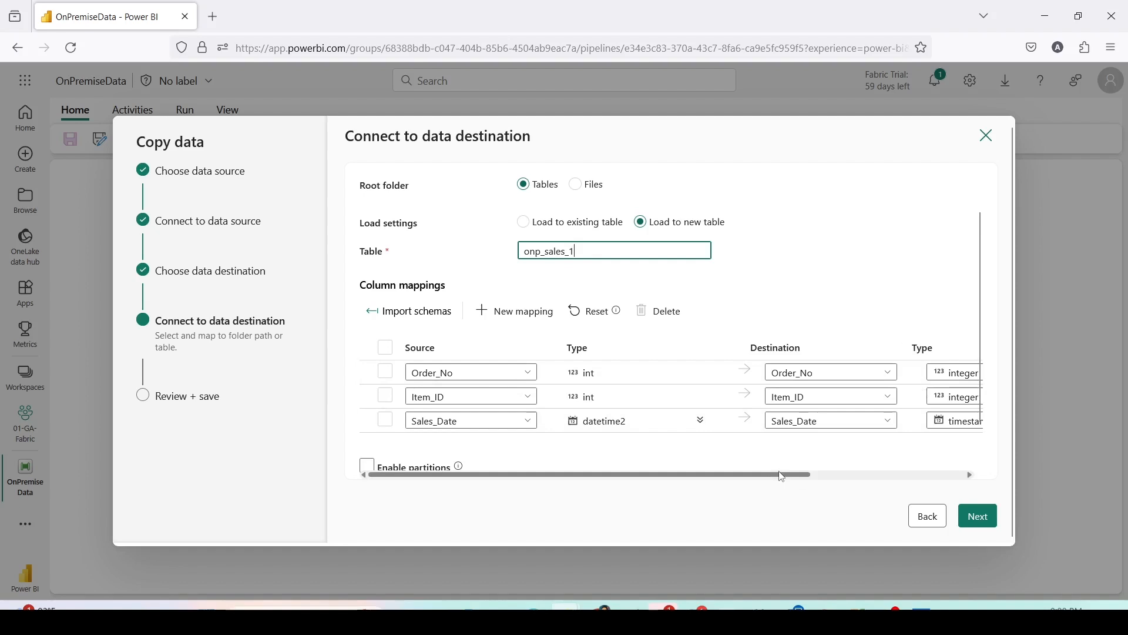
scroll("right", 3)
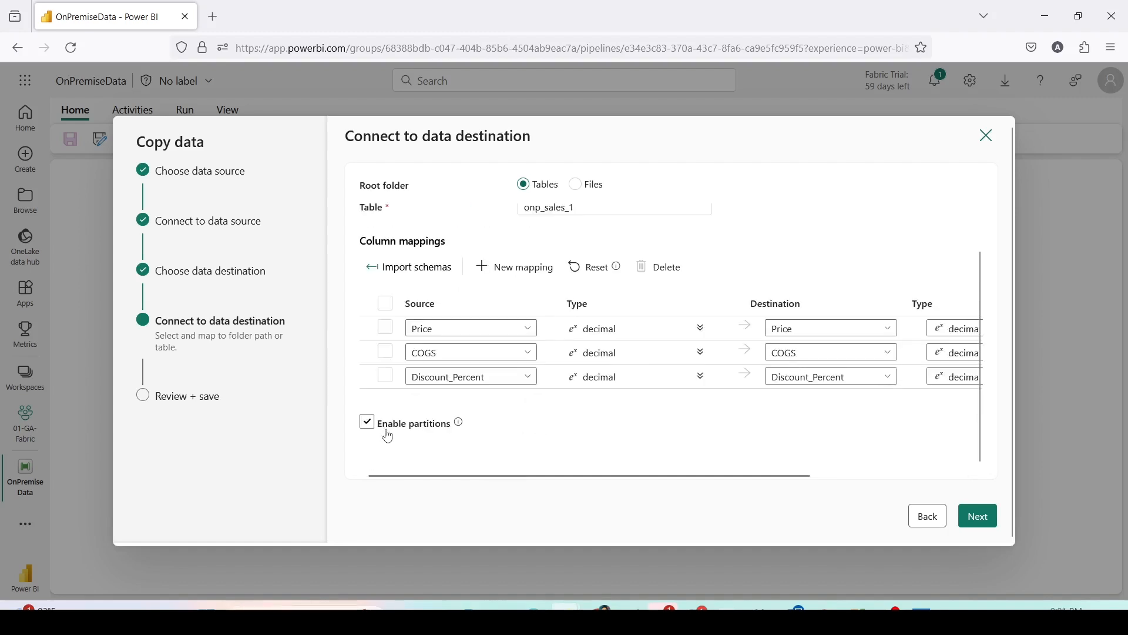
left_click(366, 422)
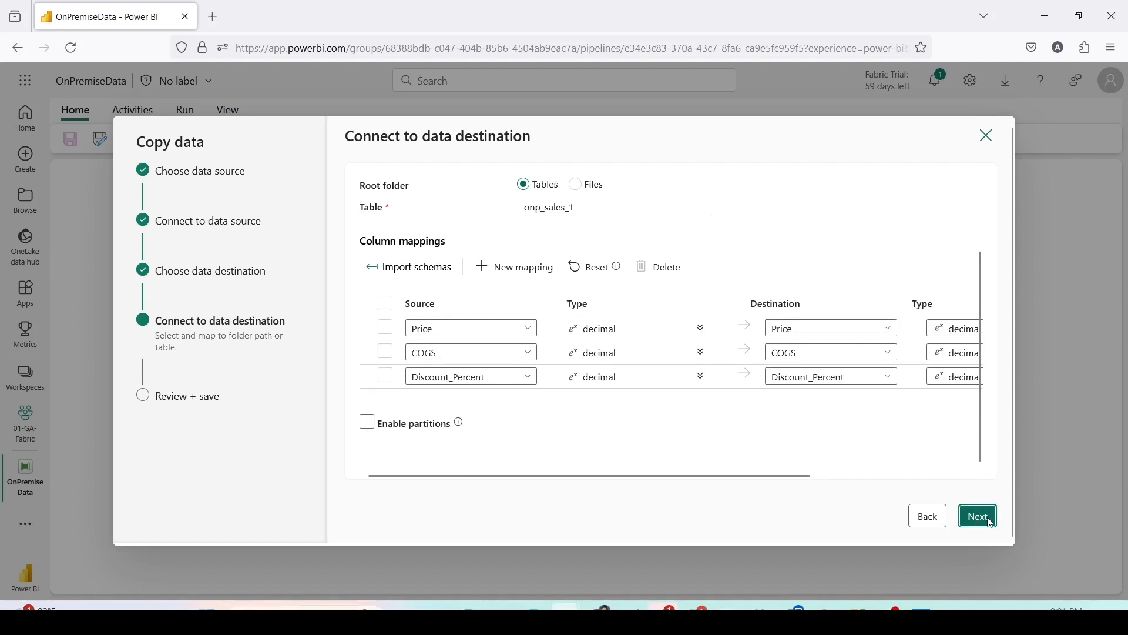
Add the copy activity with 'Start data transfer immediately' unticked.
left_click(977, 516)
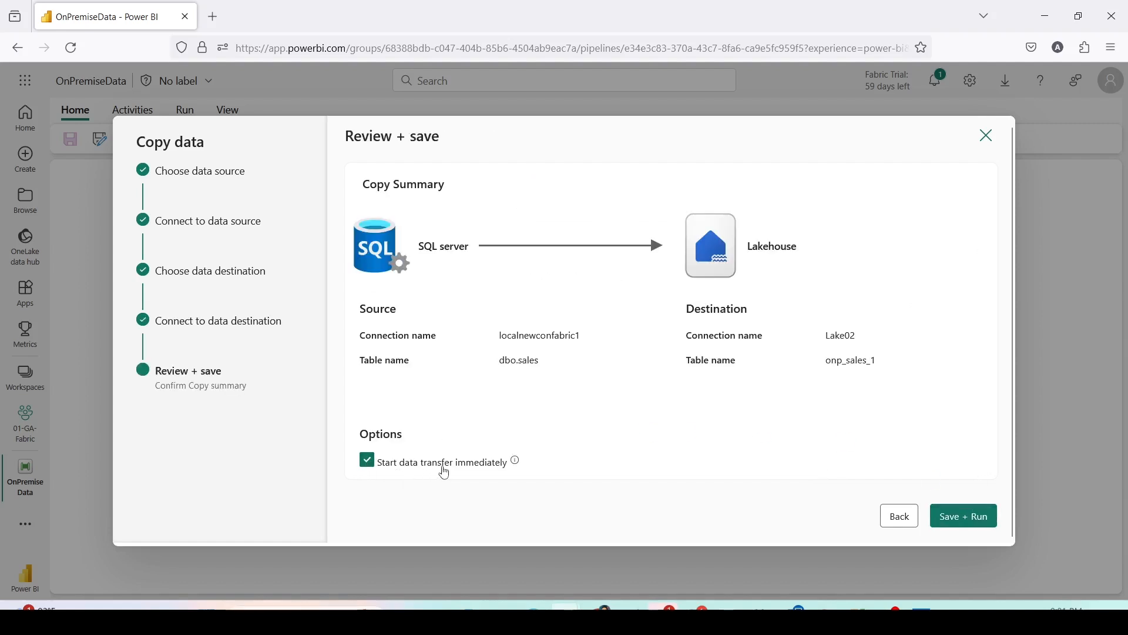
left_click(367, 461)
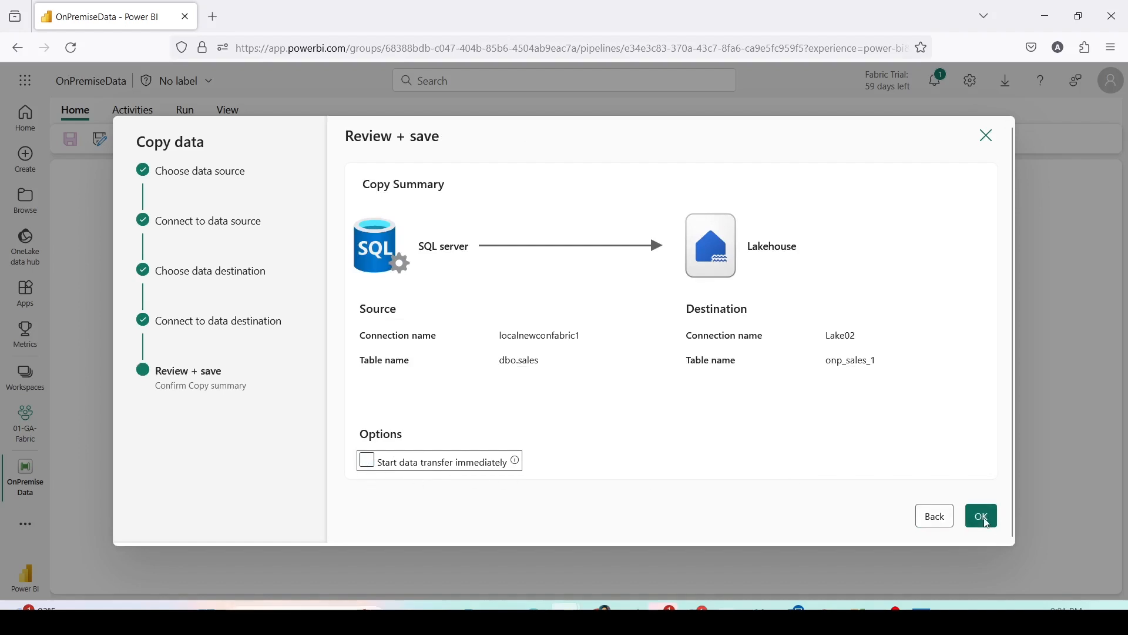
left_click(980, 516)
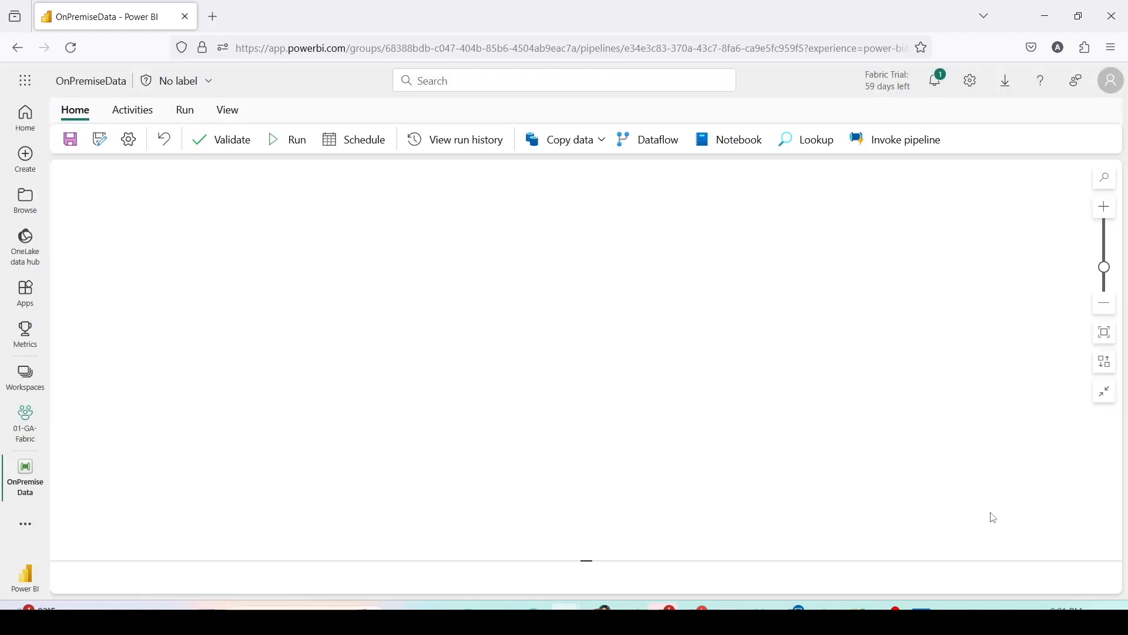
Inspect Copy_dwg's Source, Destination, Mapping and Settings tabs, returning to Source.
left_click(569, 138)
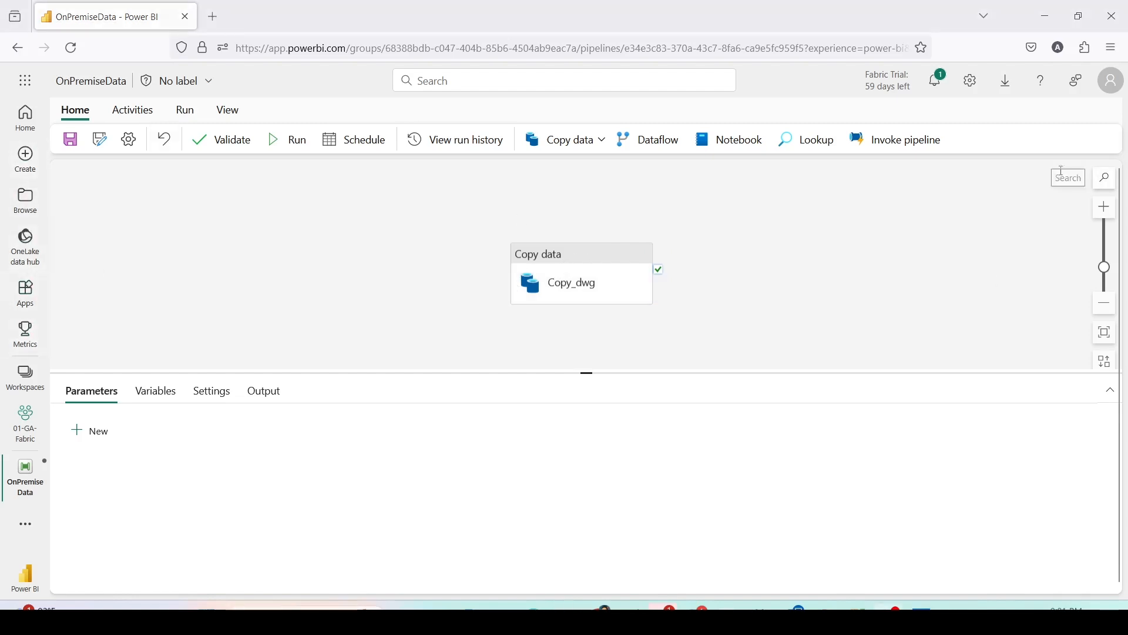
left_click(570, 282)
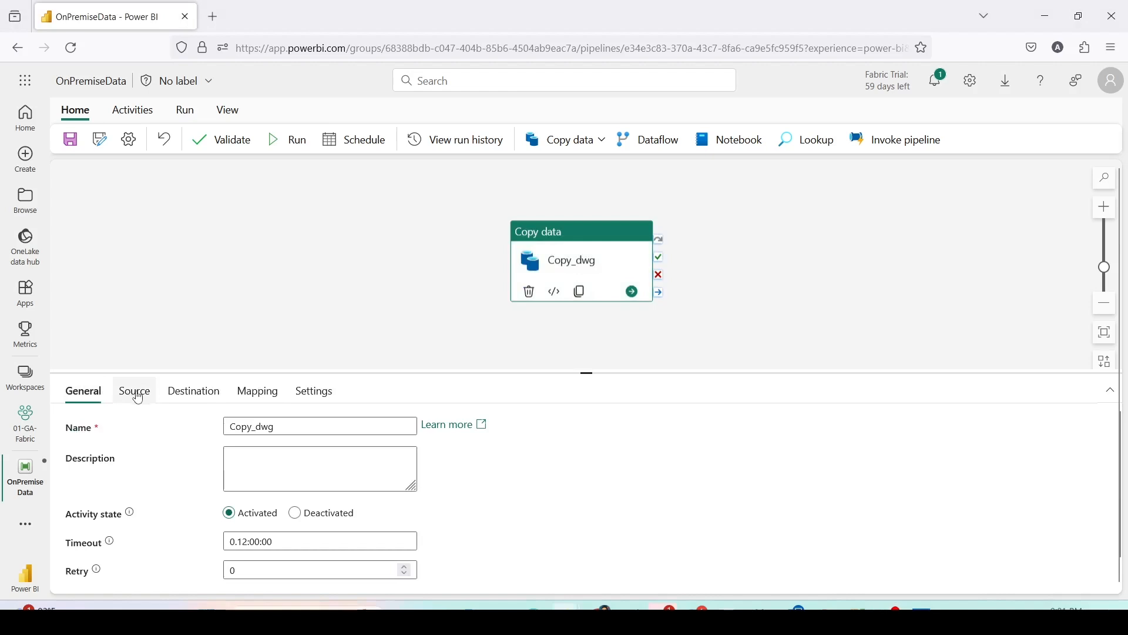
left_click(133, 391)
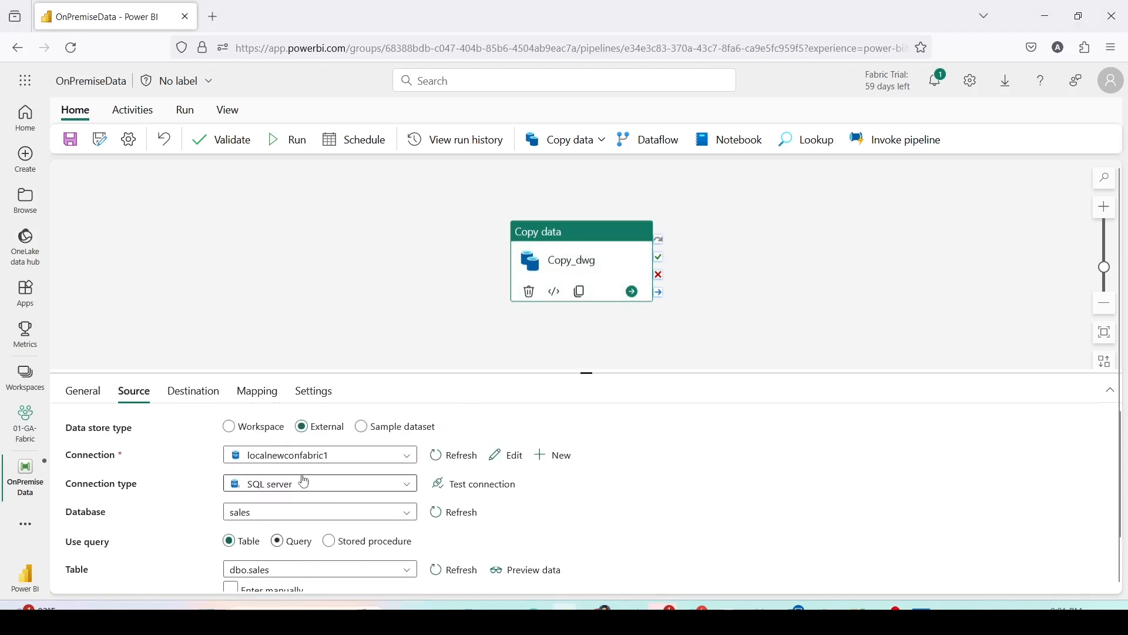
left_click(193, 391)
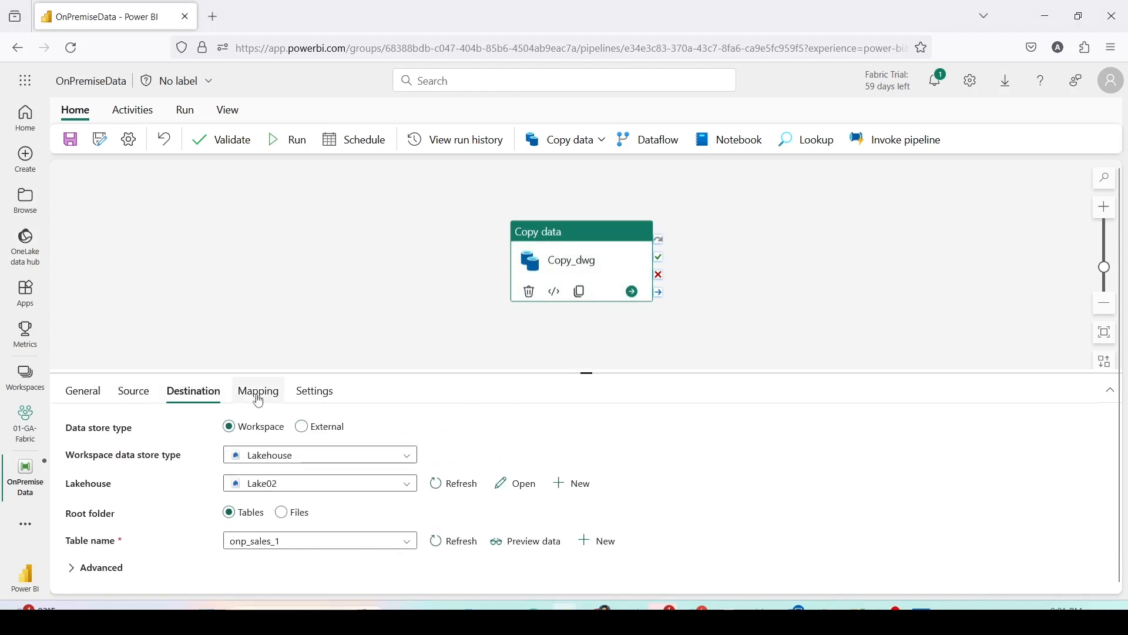
left_click(256, 391)
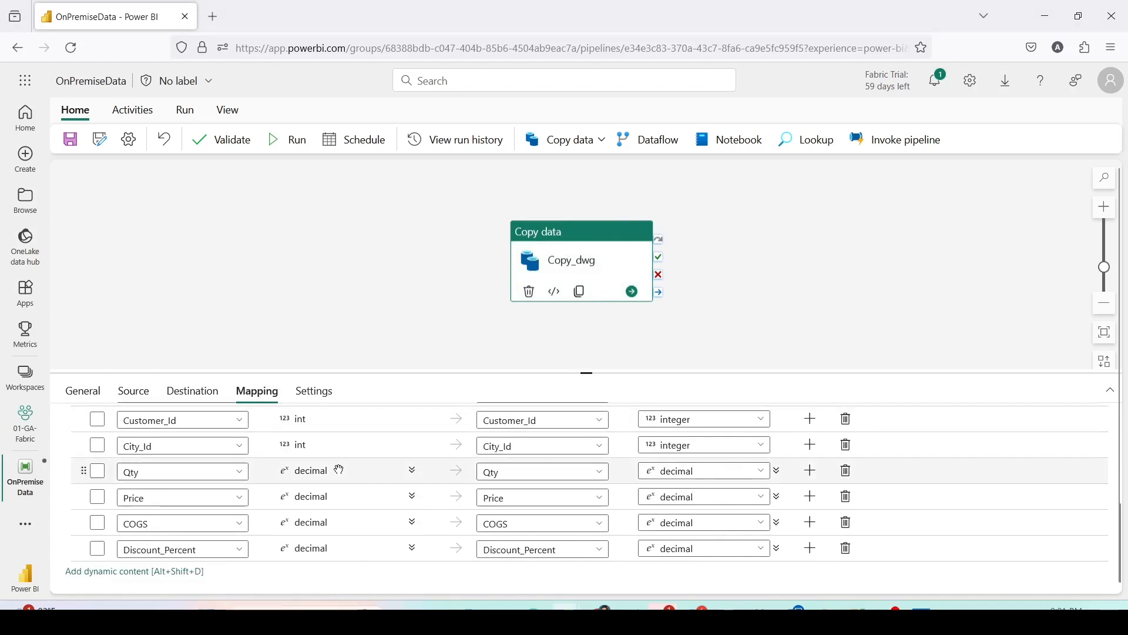
left_click(313, 391)
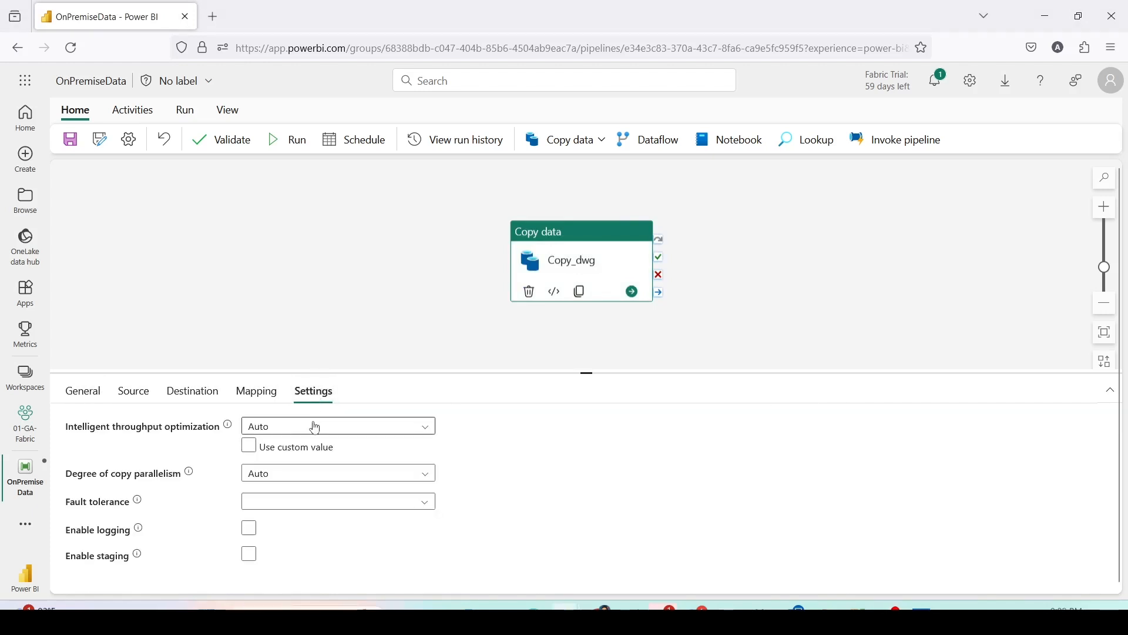
mouse_move(211, 524)
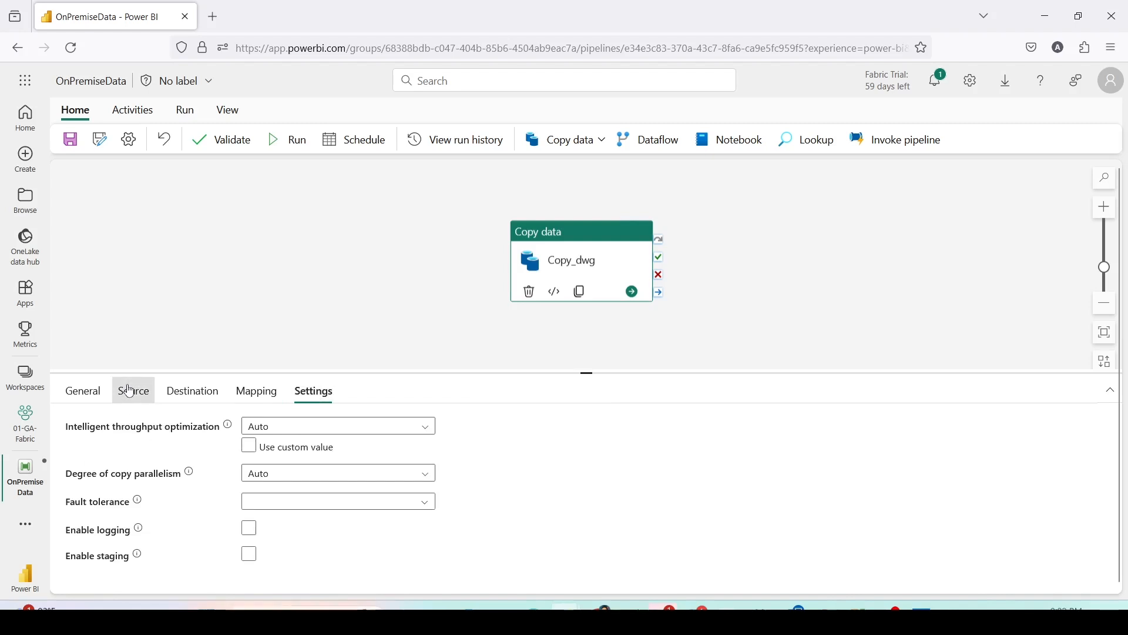
left_click(134, 390)
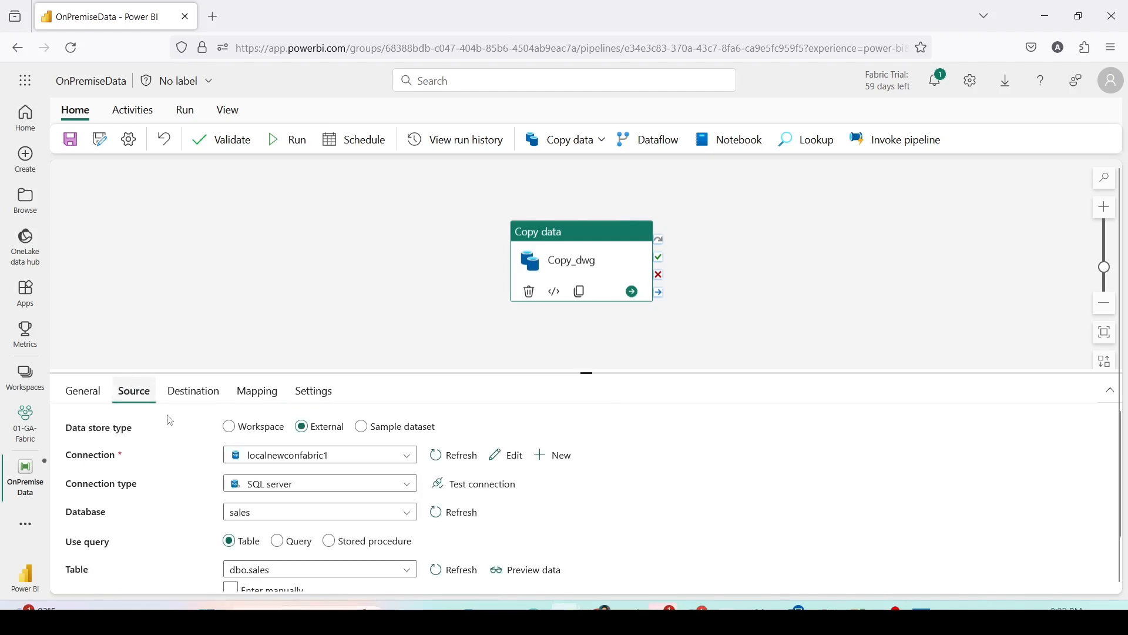
Save the OnPremiseData pipeline and trigger a run.
left_click(70, 139)
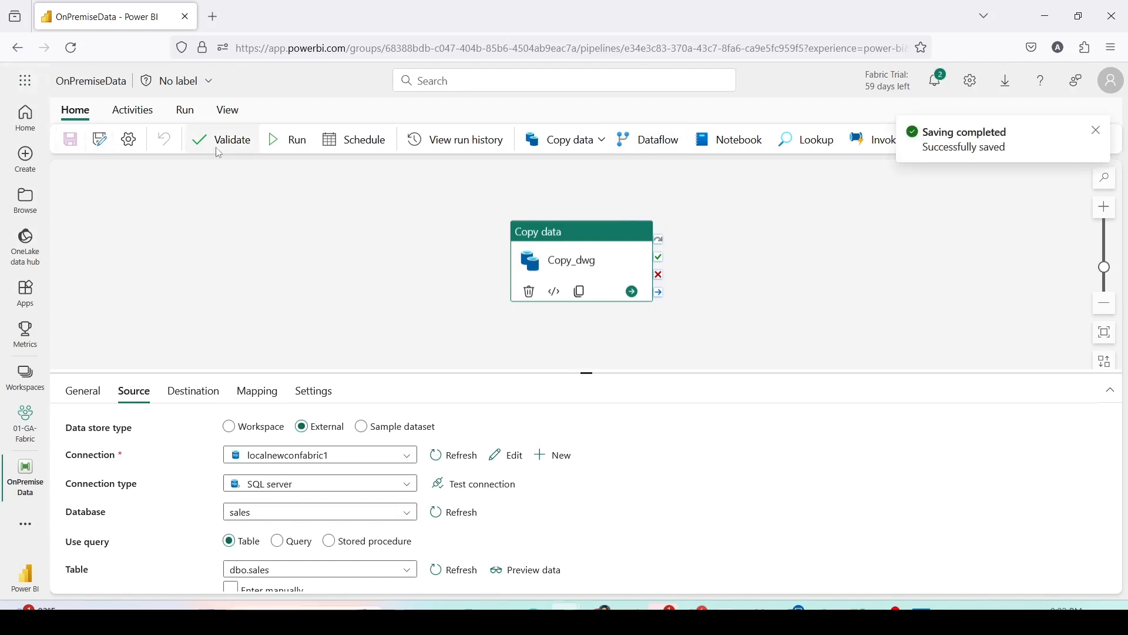
left_click(231, 139)
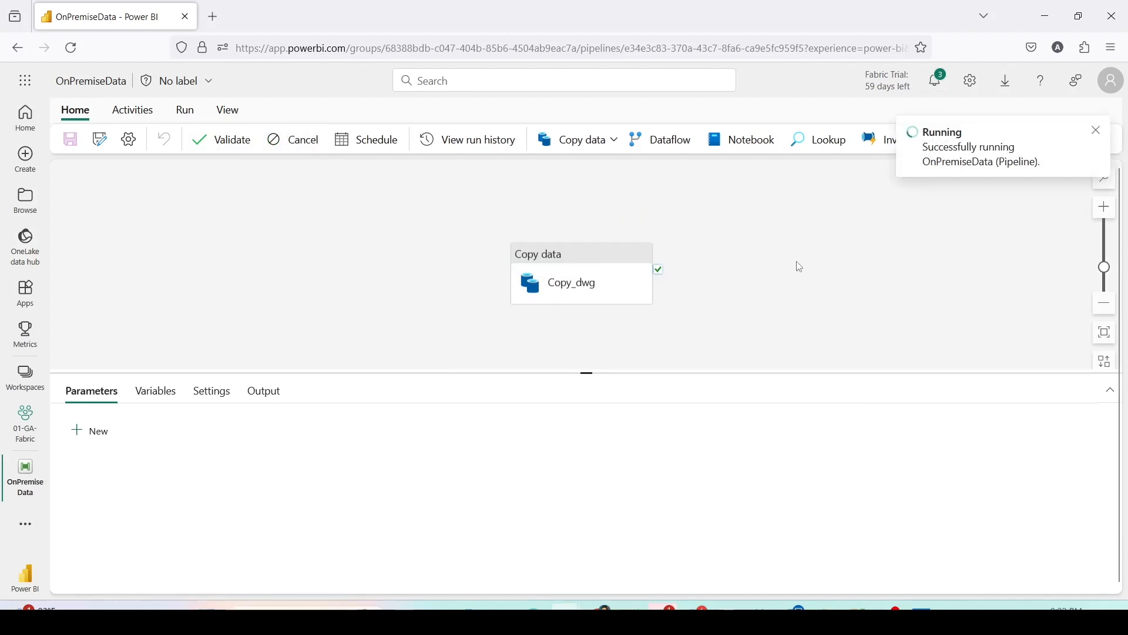
left_click(262, 390)
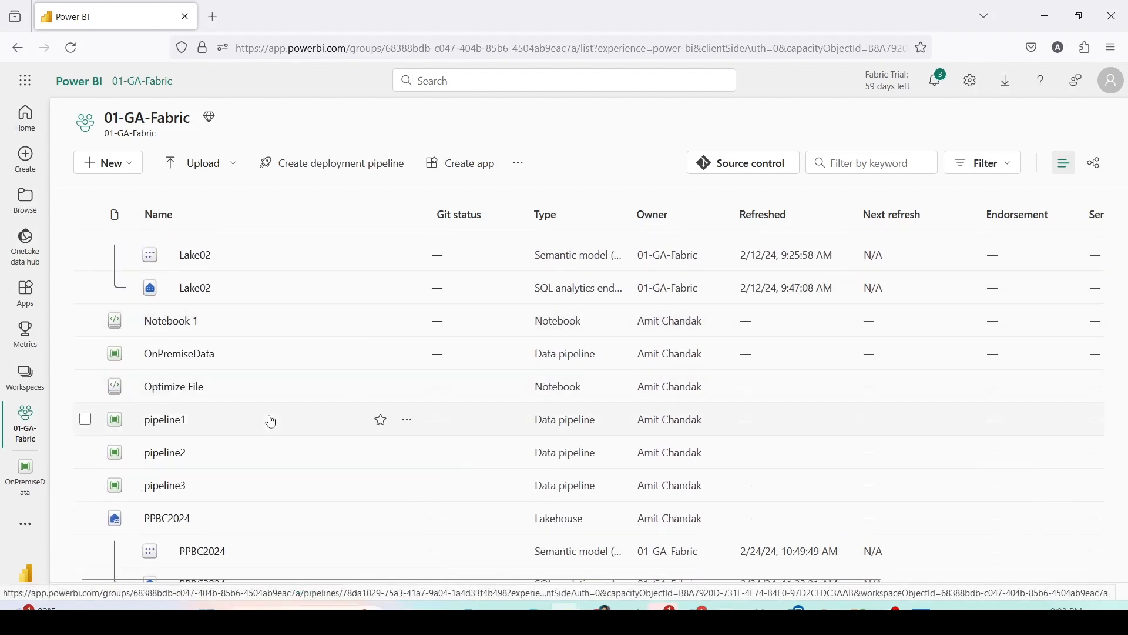
Filter the 01-GA-Fabric workspace to Lakehouse items and open the Lake02 SQL analytics endpoint.
left_click(981, 162)
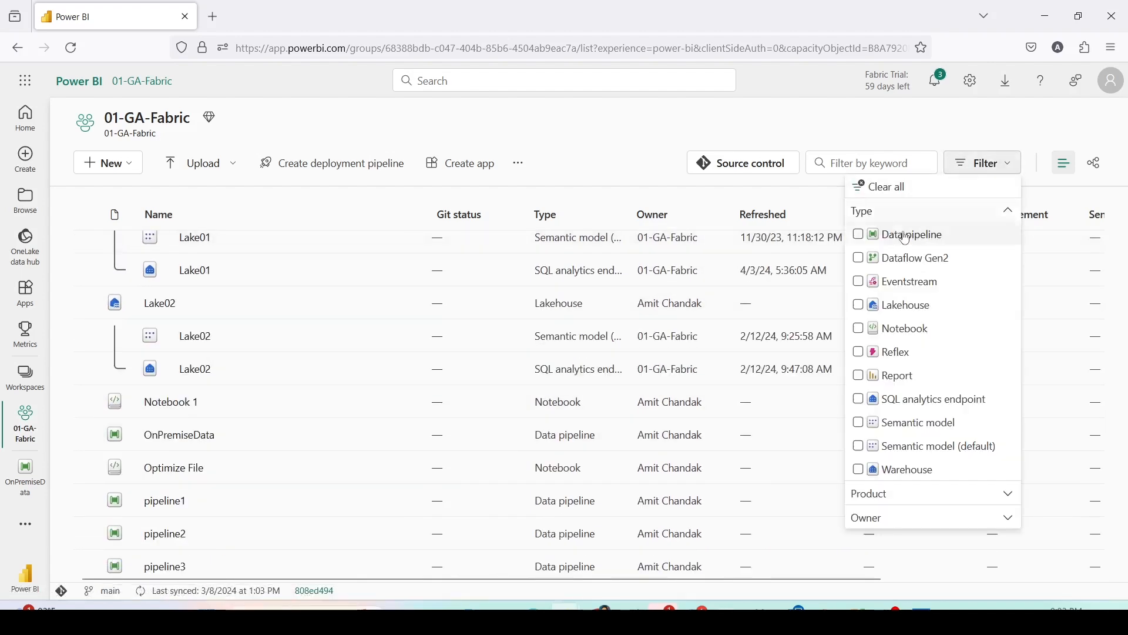
left_click(858, 304)
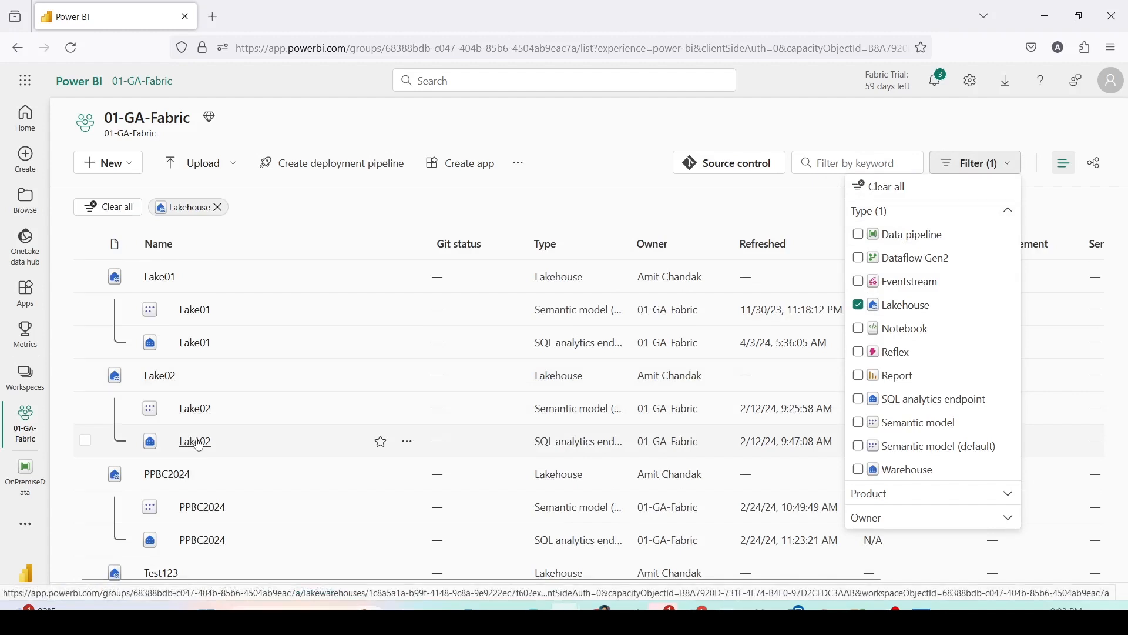
left_click(195, 441)
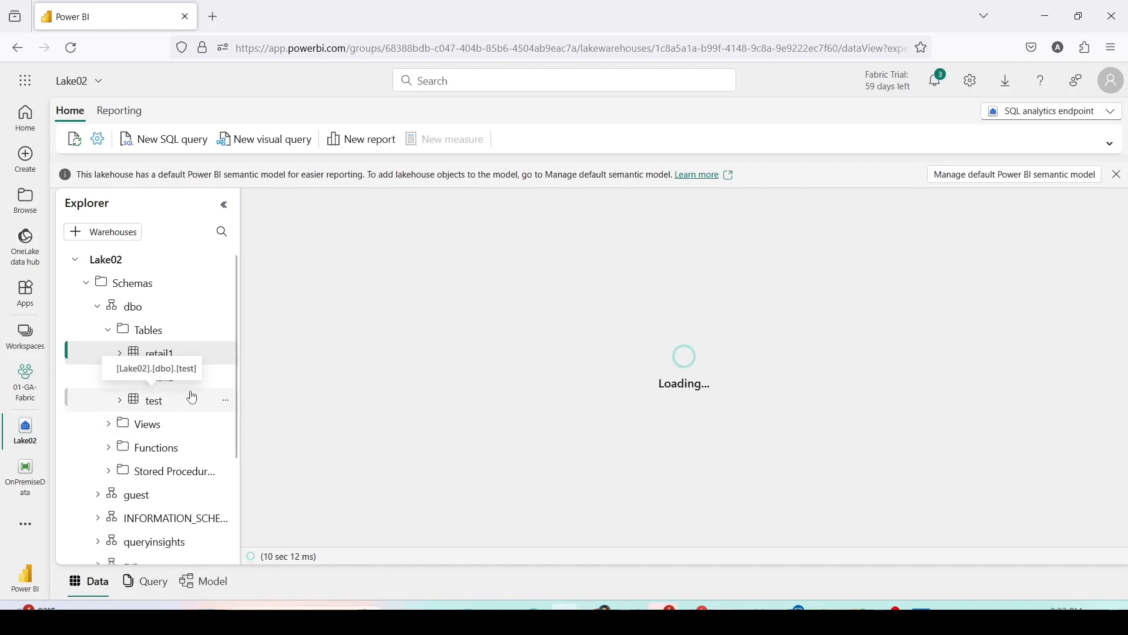
Refresh Lake02's tables so onp_sales_1 appears, then preview its 1,000 sales rows.
right_click(105, 259)
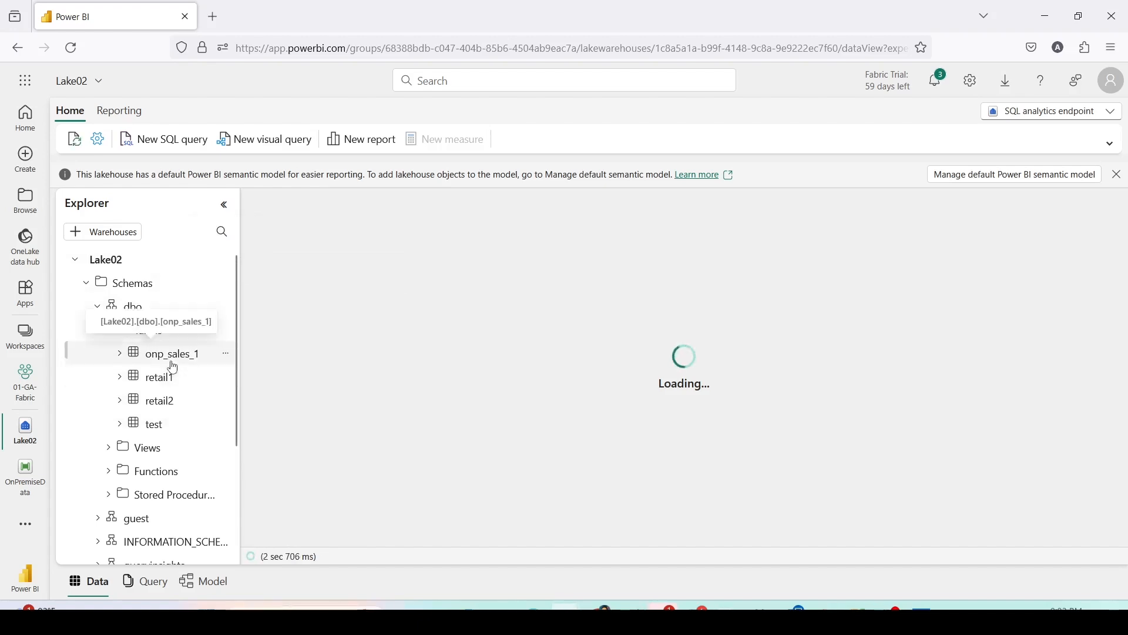
left_click(170, 353)
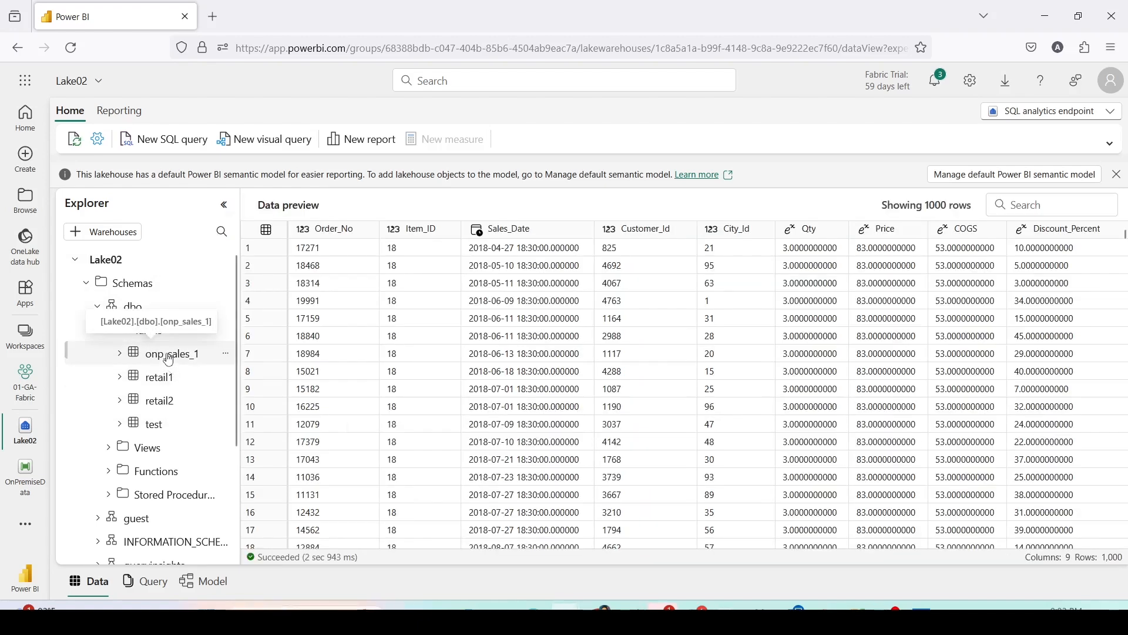
right_click(170, 353)
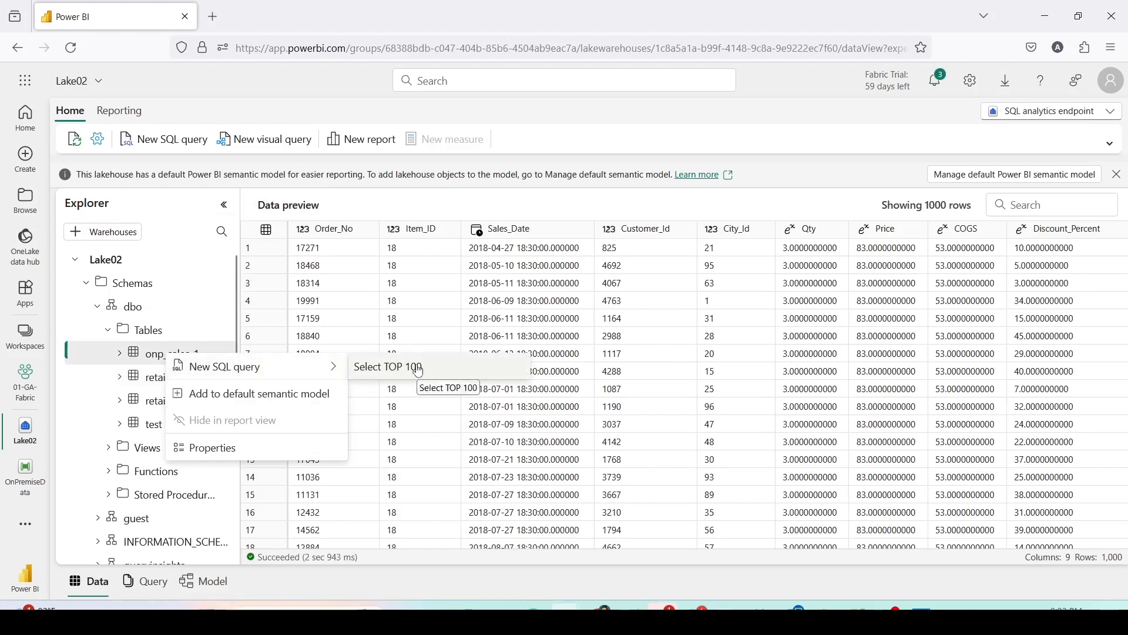
Run Select TOP 100 on onp_sales_1 and highlight the query's column list.
left_click(387, 366)
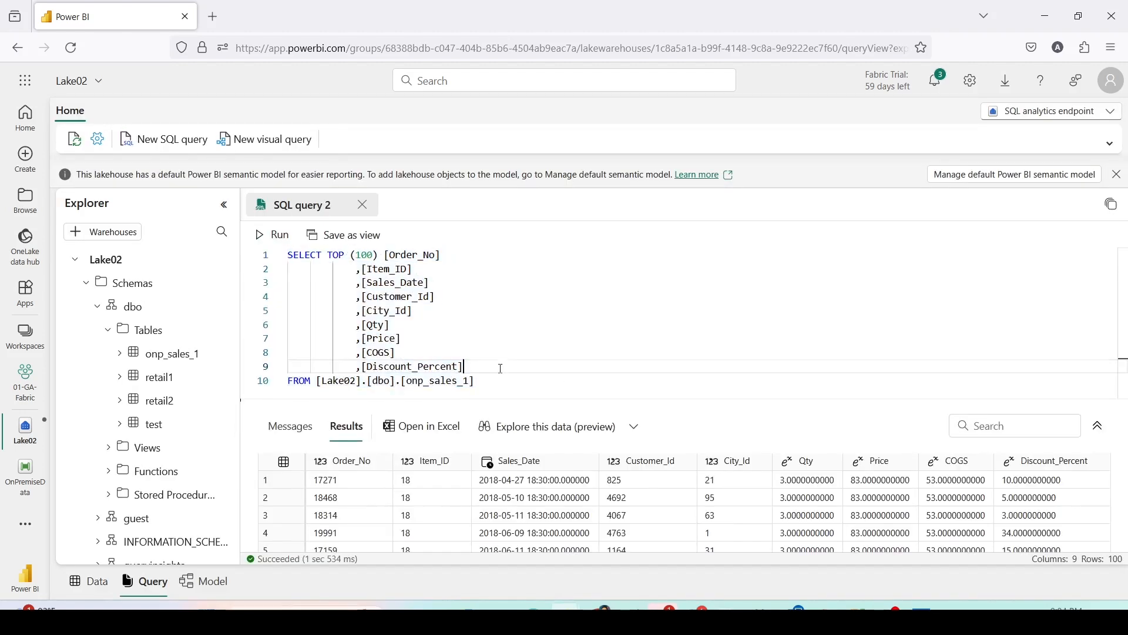
left_click_drag(326, 255, 464, 366)
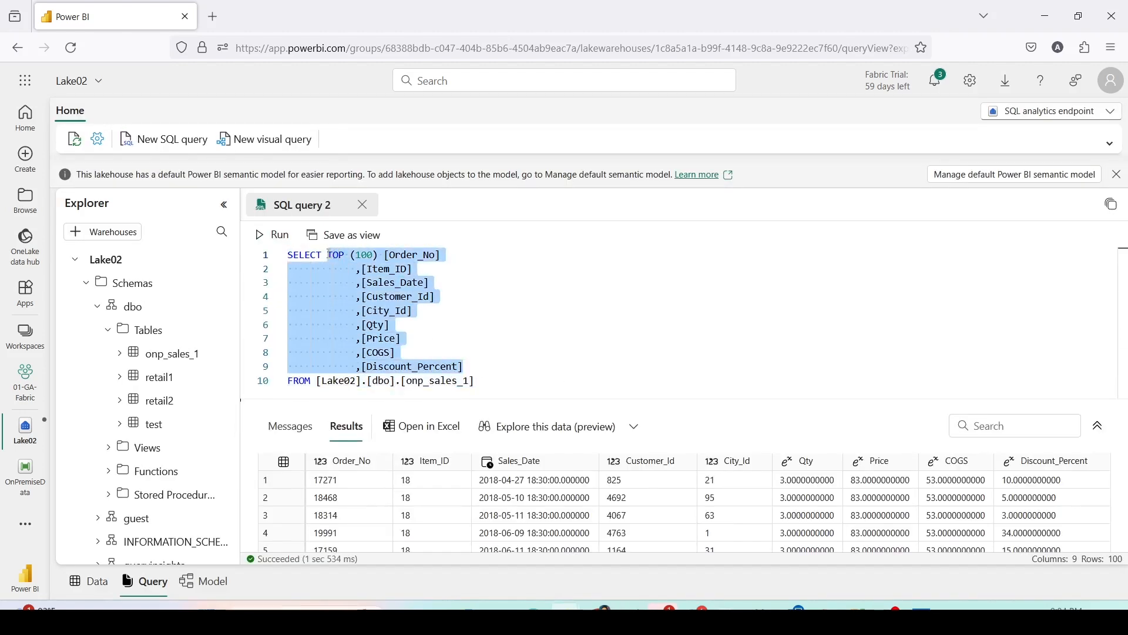